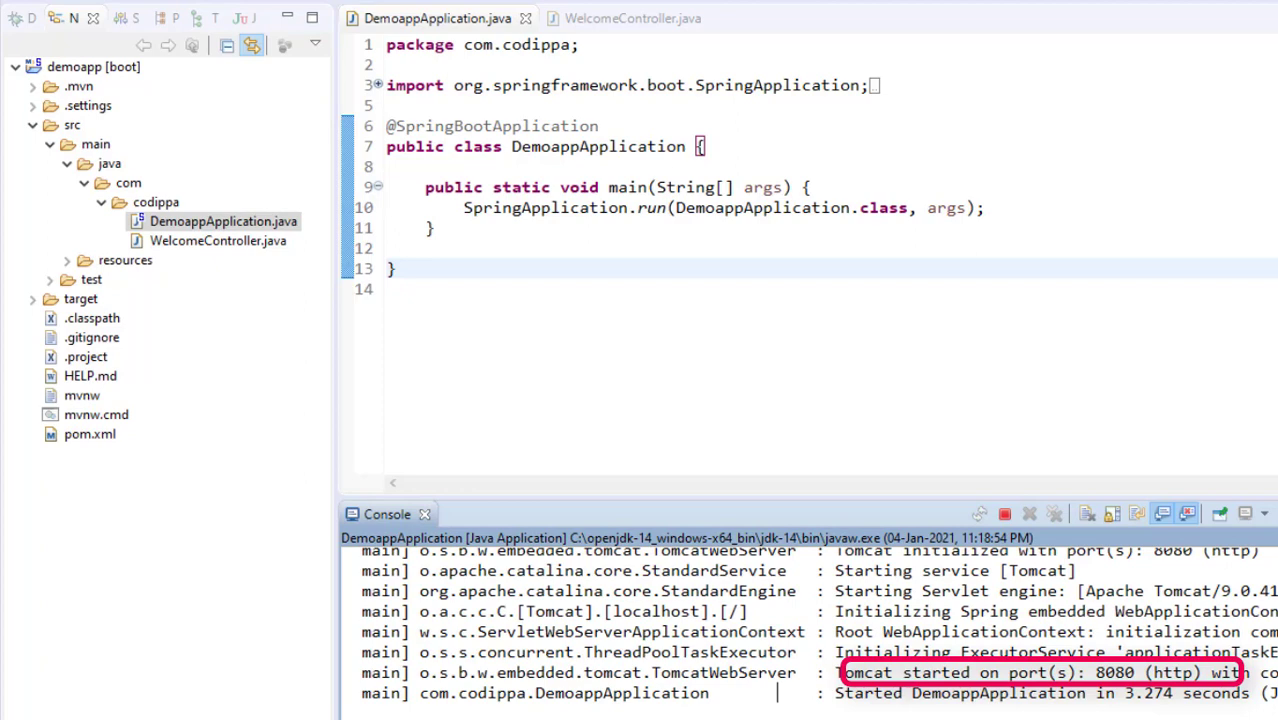
View the WelcomeController source, then request localhost:8080/demoapp in Chrome.
left_click(632, 18)
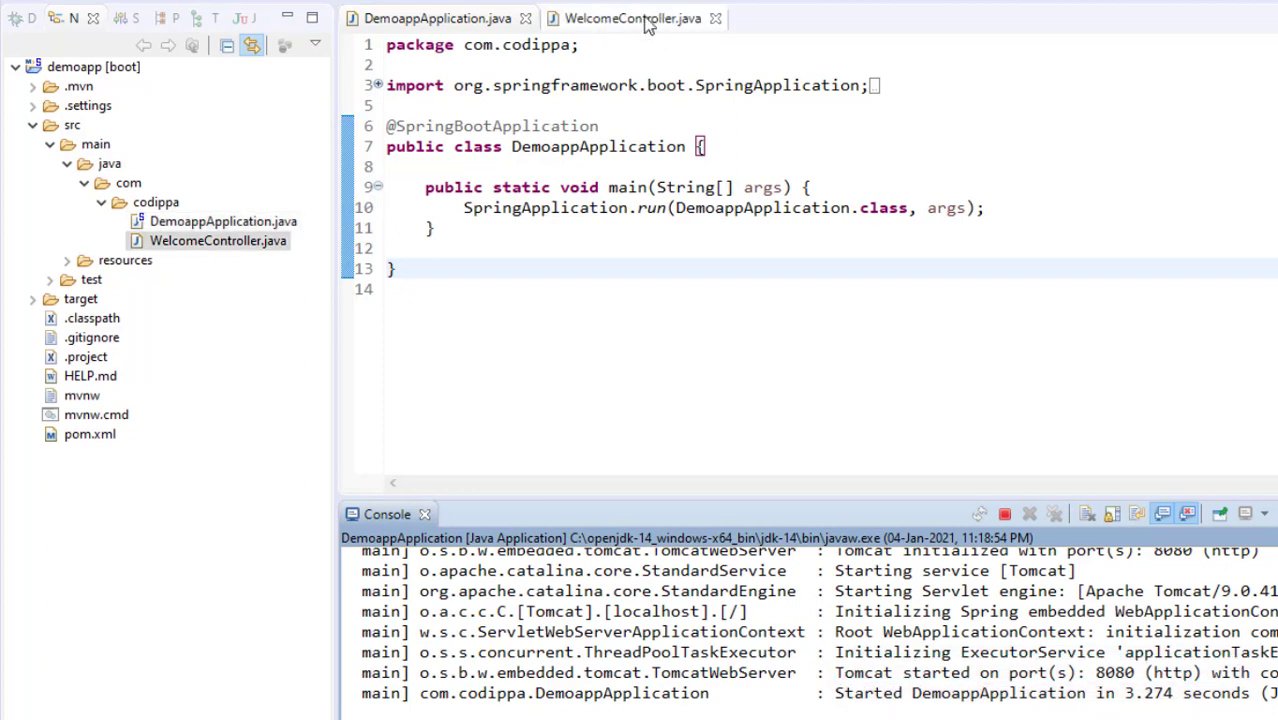
left_click(632, 18)
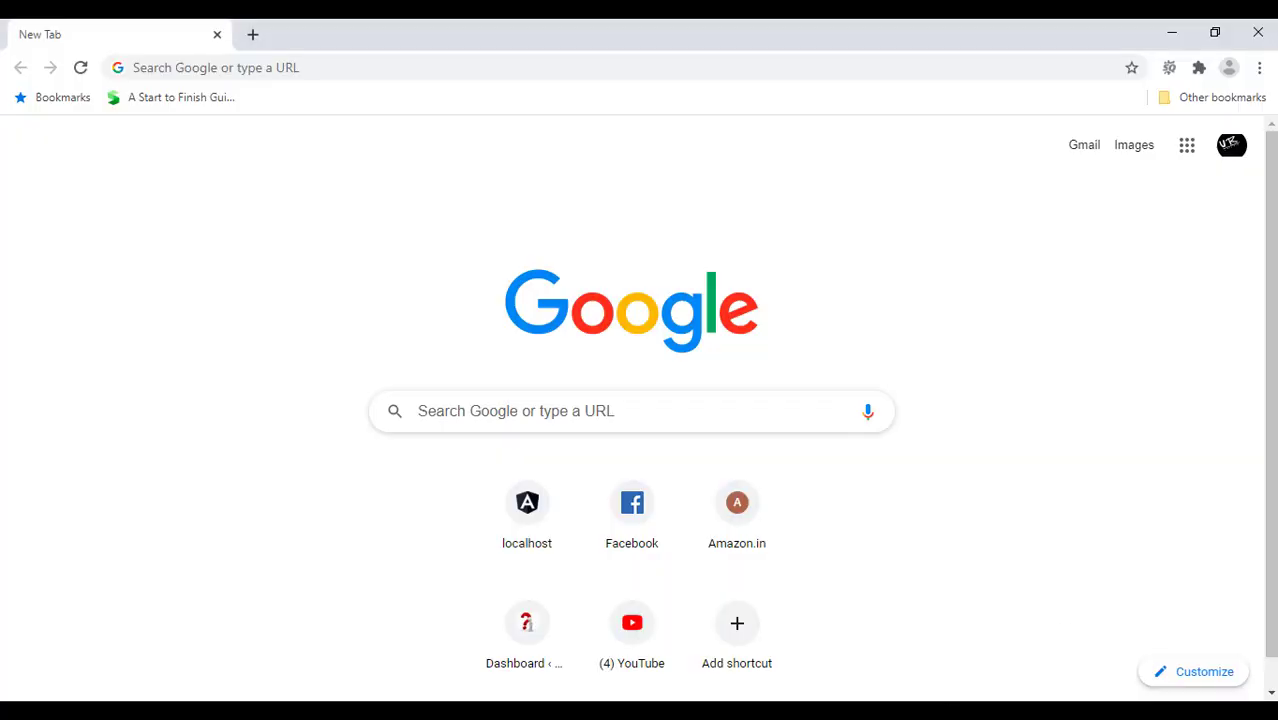
type("localhost:8080/demoa")
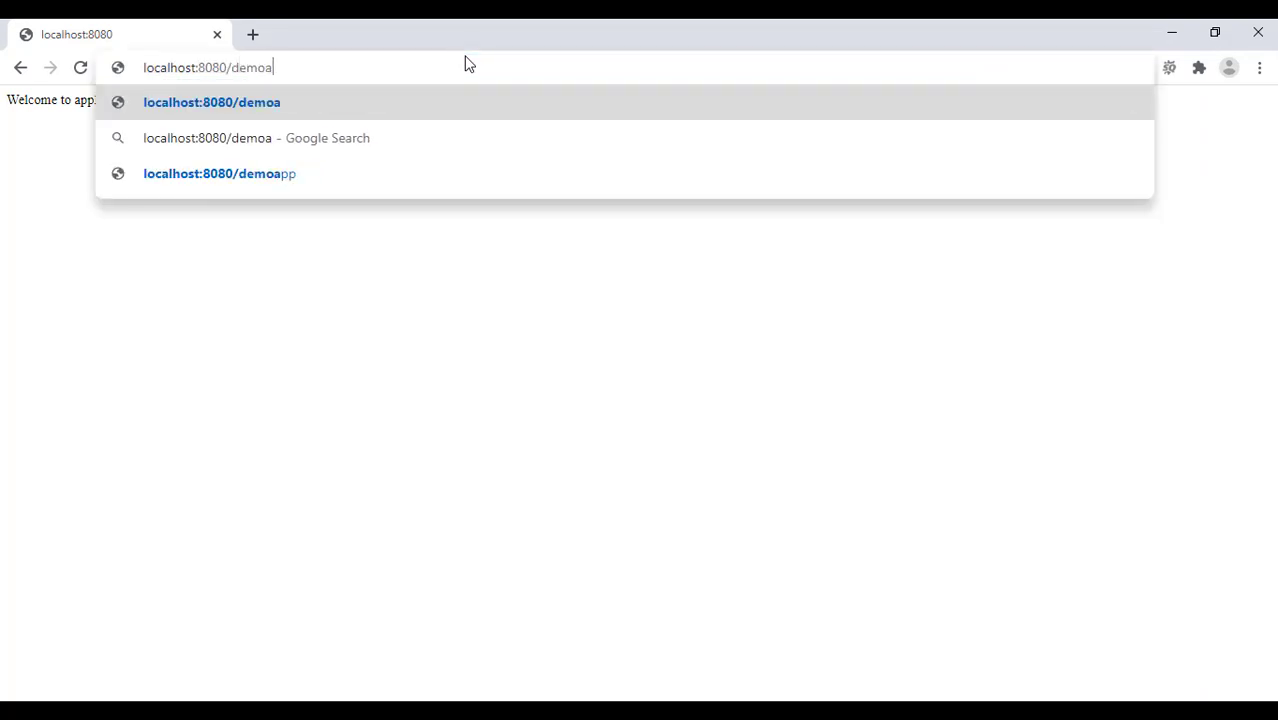
type("pp")
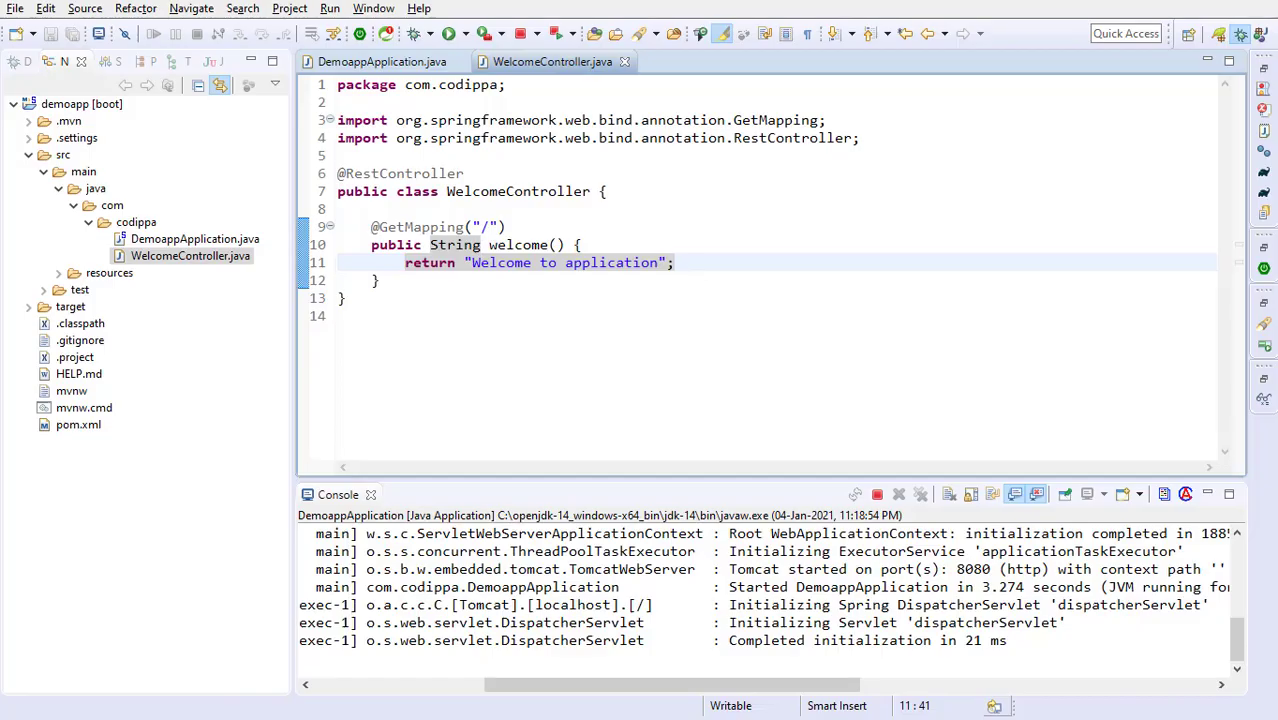
Add server.servlet.context-path=/demoapp to application.properties under src/main/resources.
left_click(676, 262)
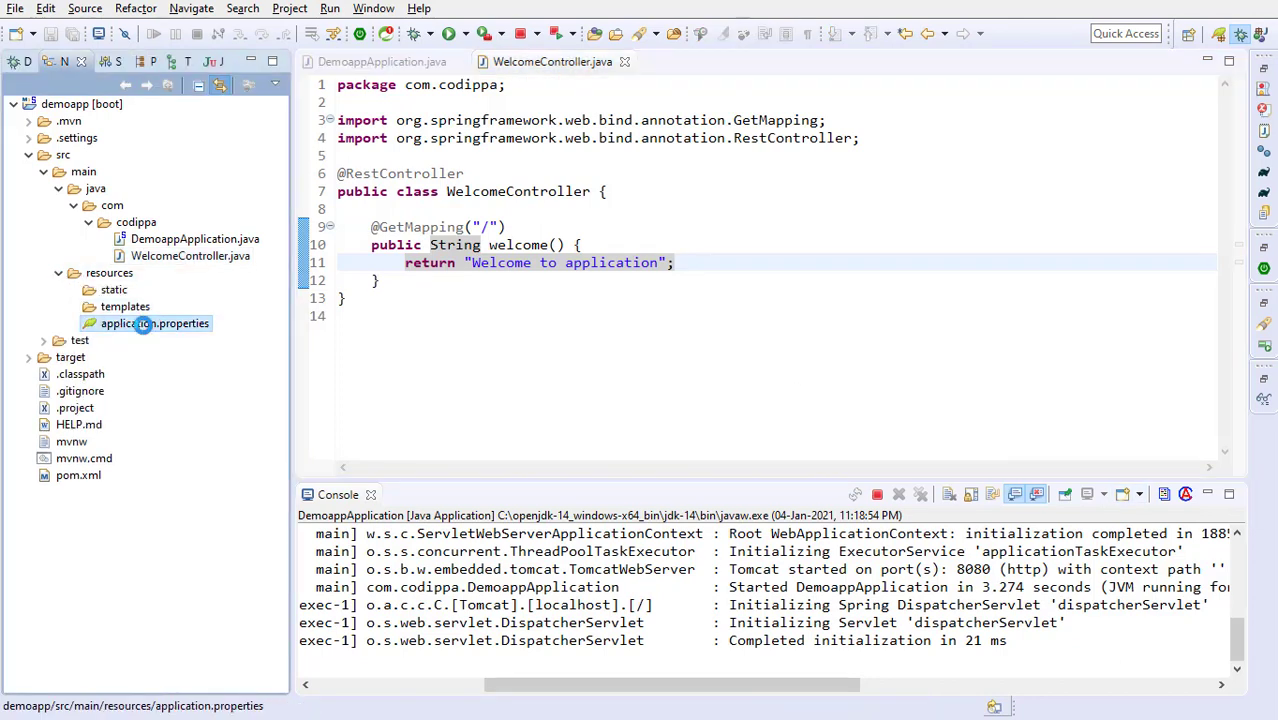
double_click(155, 323)
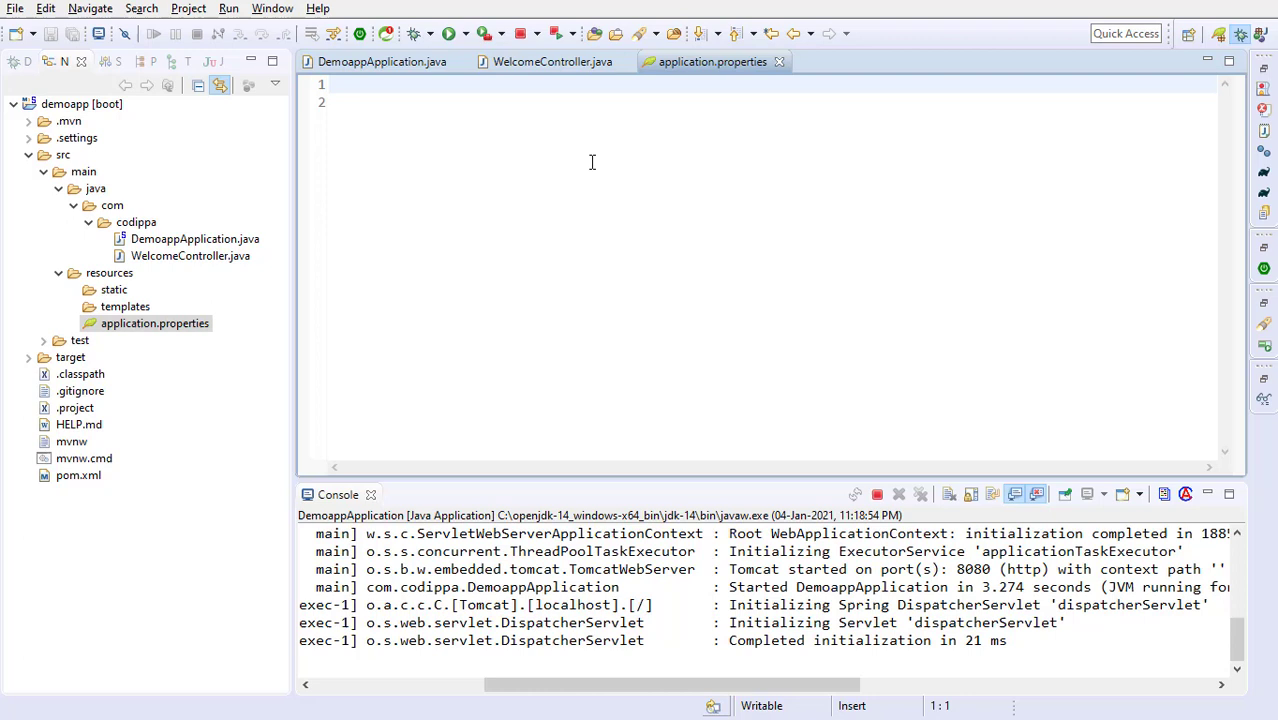
type("server.servlet.context-path=")
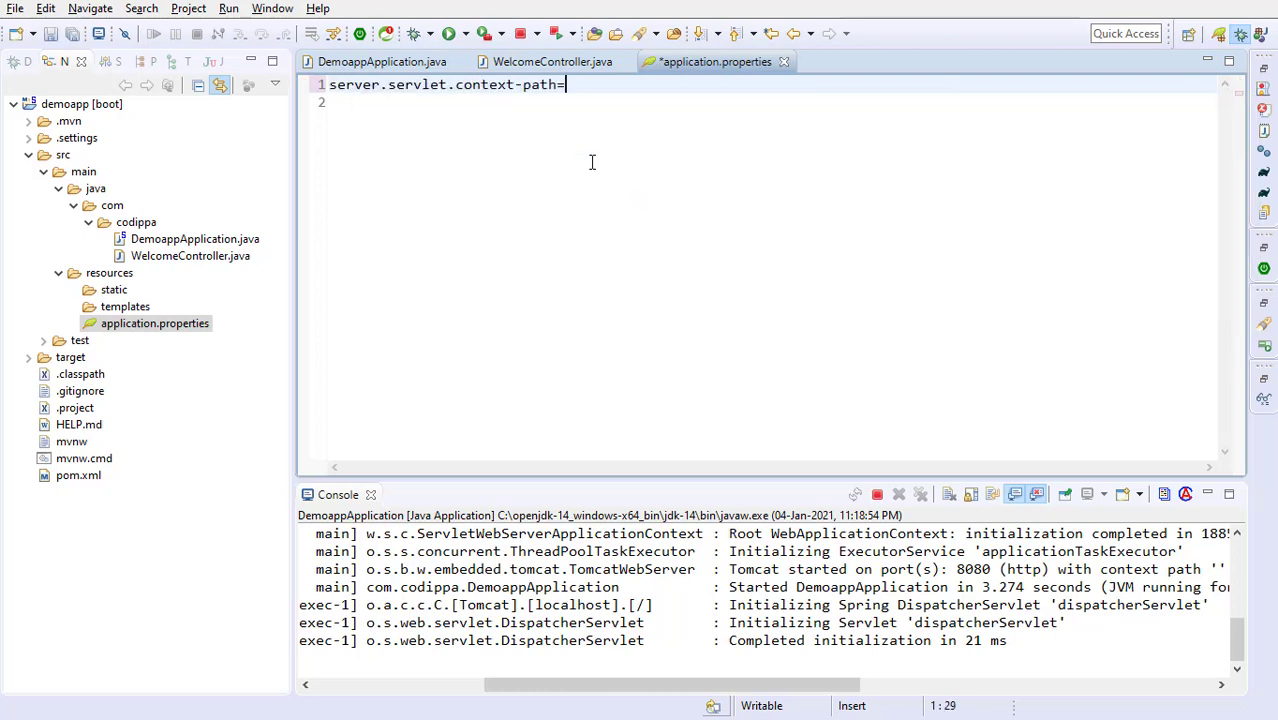
type("/demoa")
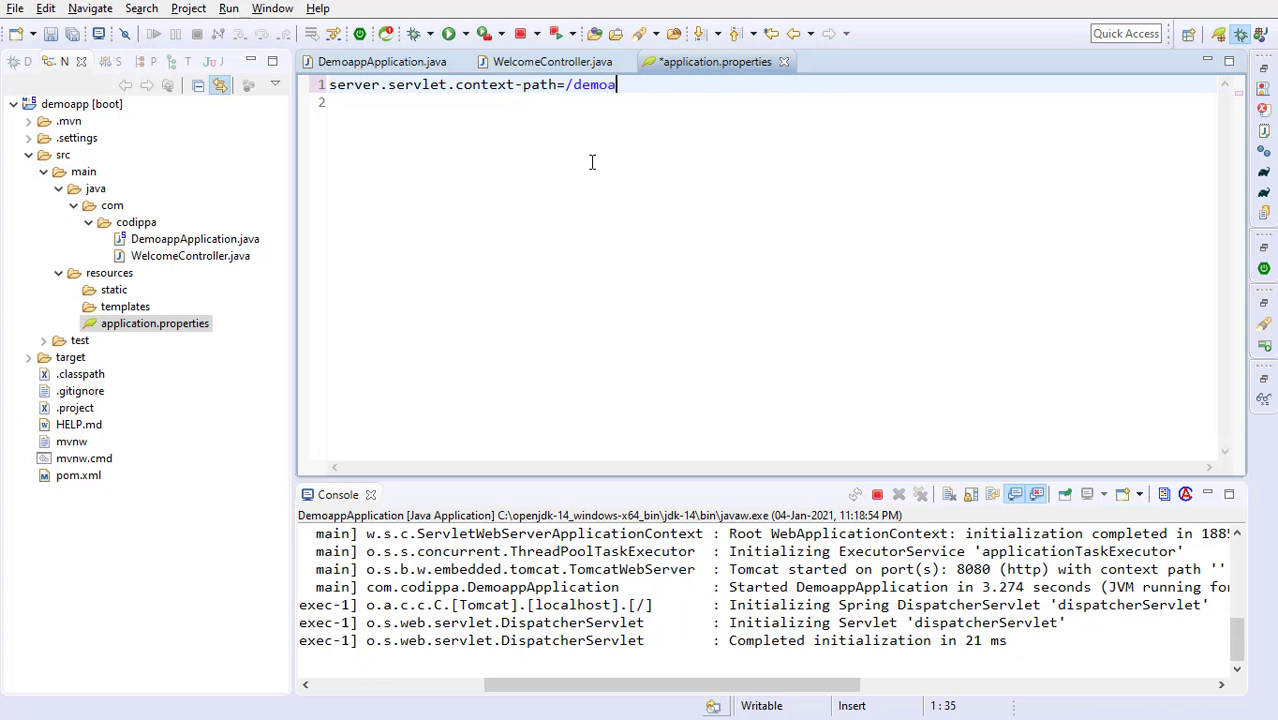
type("pp")
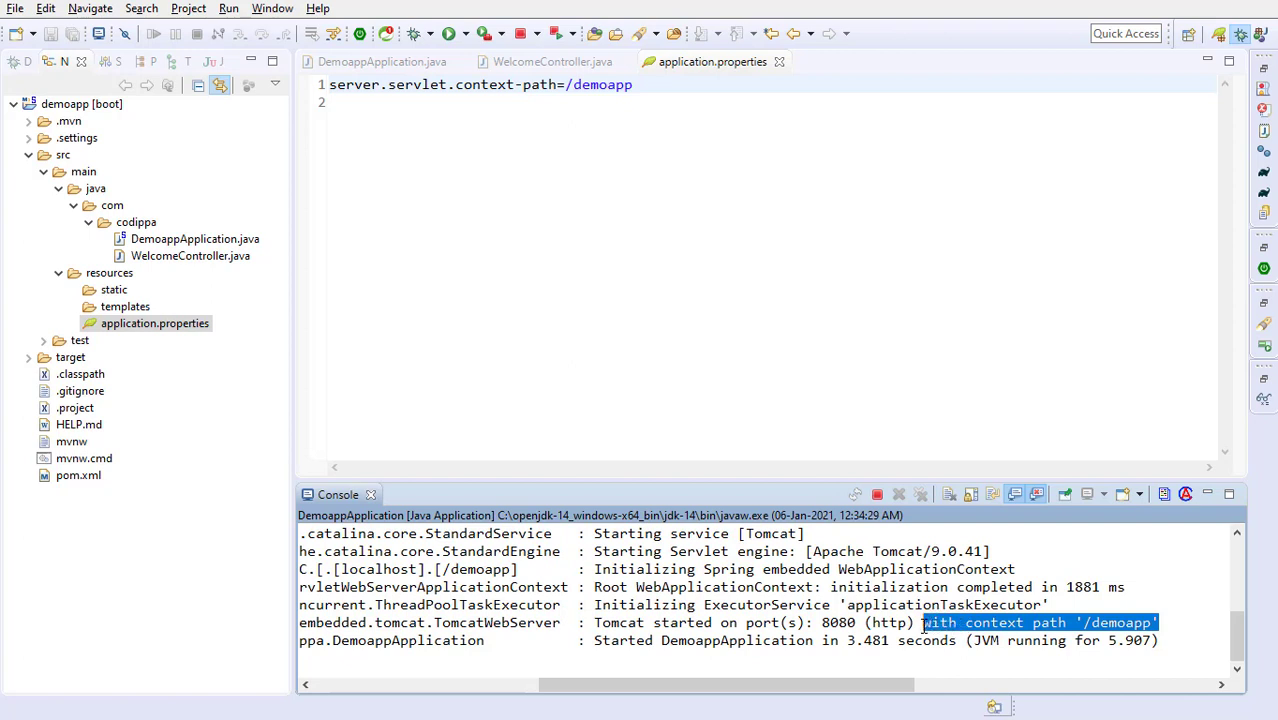
mouse_move(1271, 559)
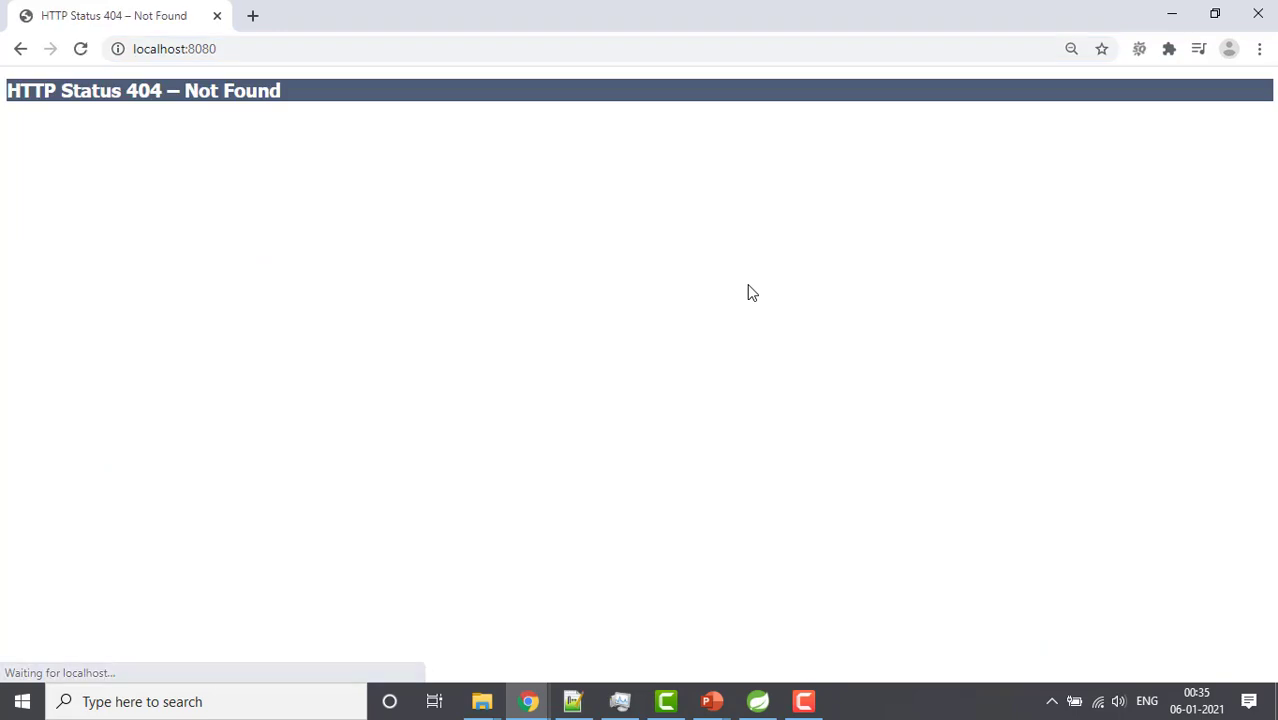
mouse_move(700, 94)
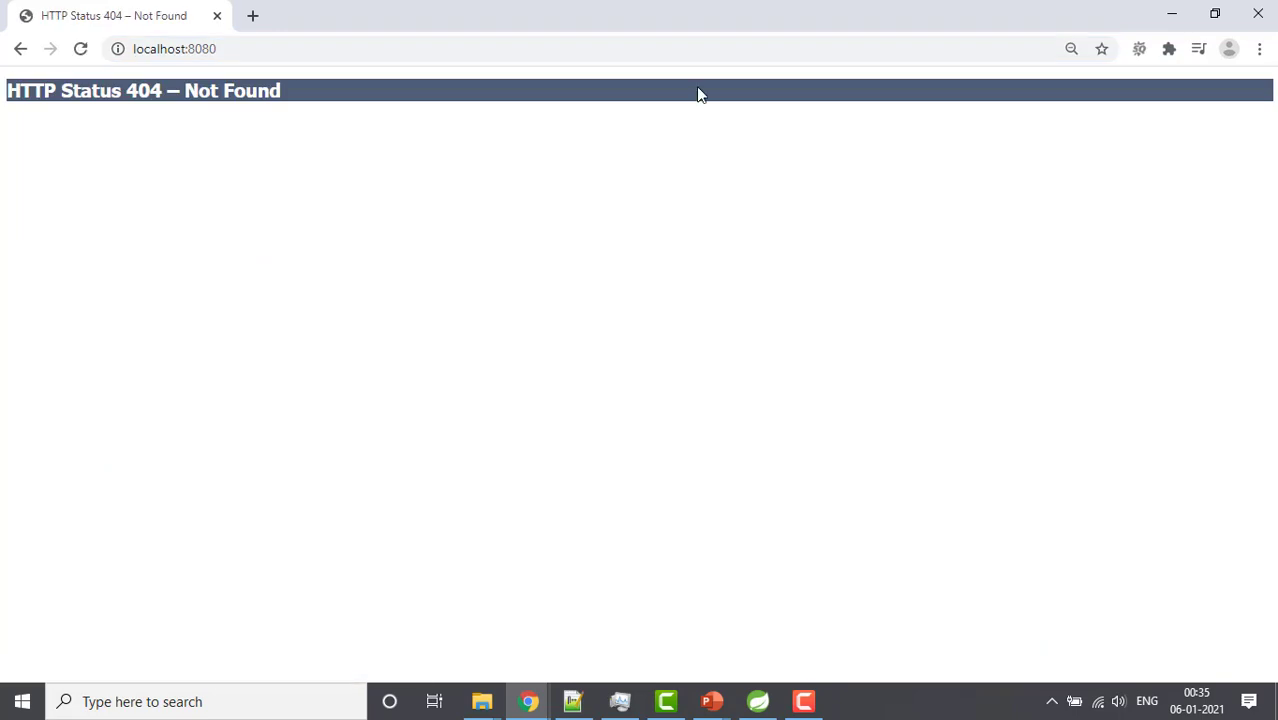
Reload localhost:8080 in Chrome and see the 404 Not Found page.
left_click(174, 48)
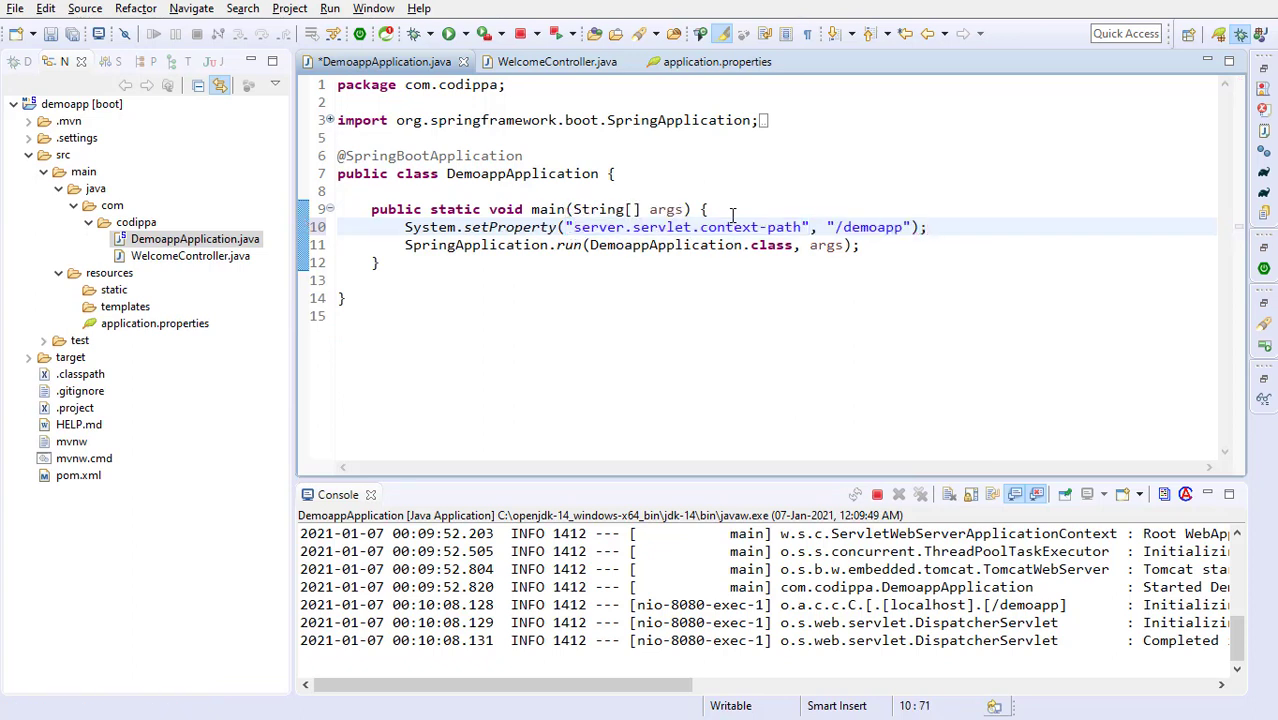
Relaunch the app with the setProperty change and highlight the '/demoapp' log line.
left_click(877, 494)
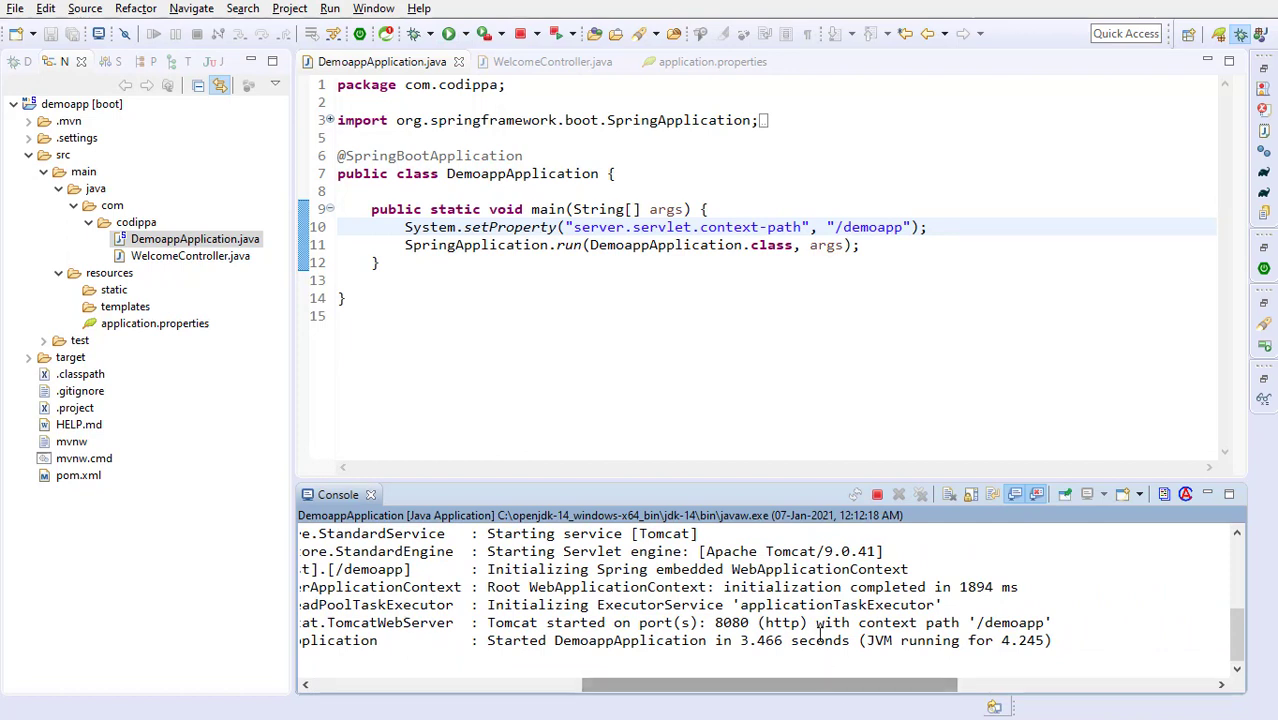
left_click_drag(817, 622, 1053, 622)
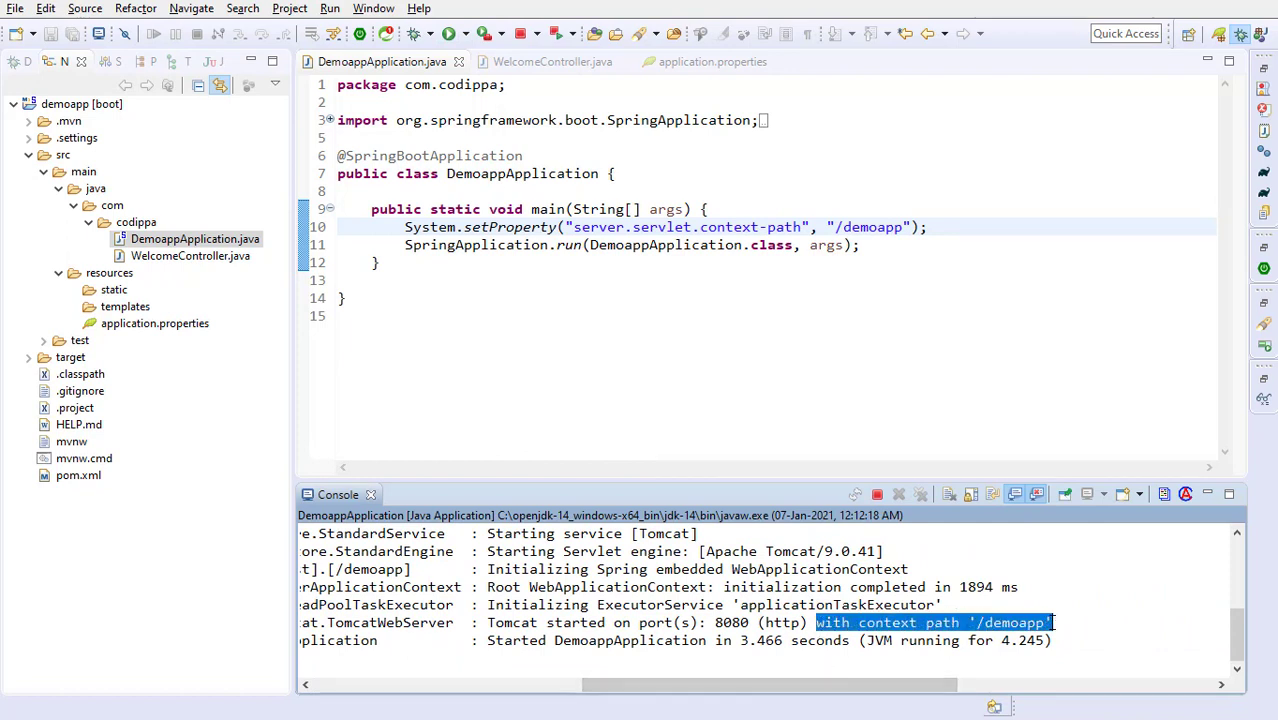
mouse_move(1127, 620)
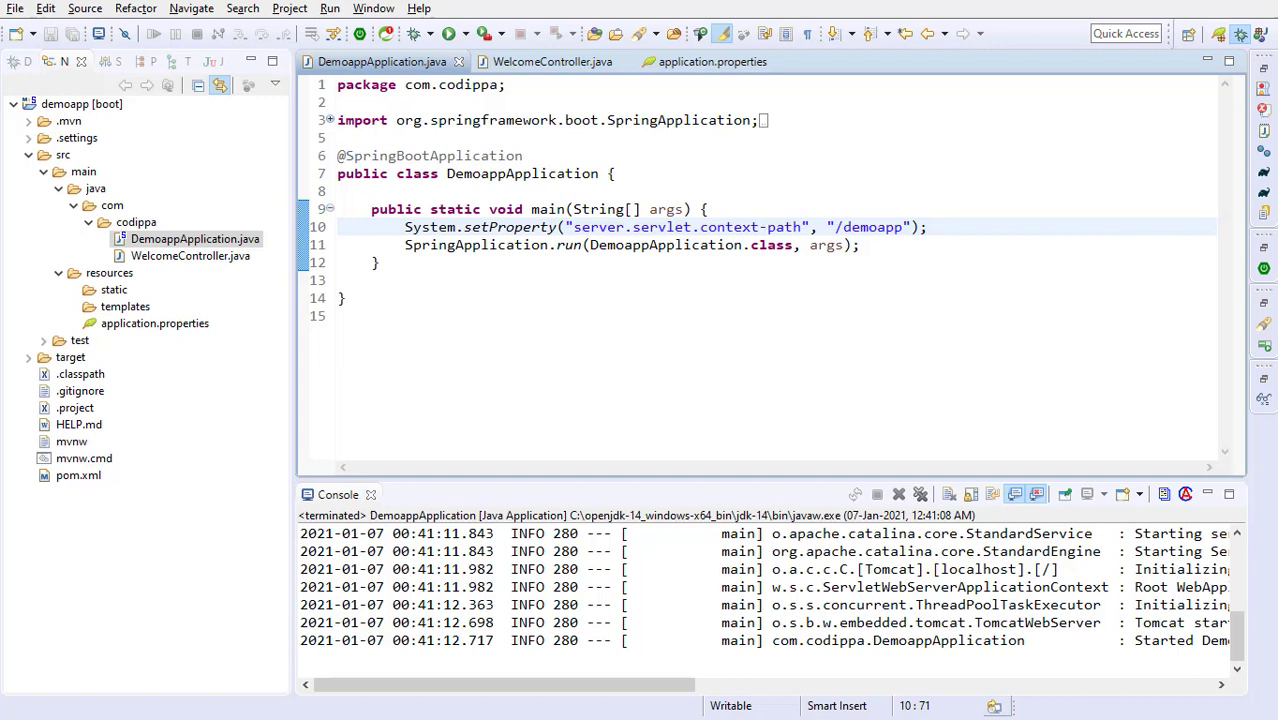
Comment out the System.setProperty context-path line in main() and bring up run options.
left_click(925, 227)
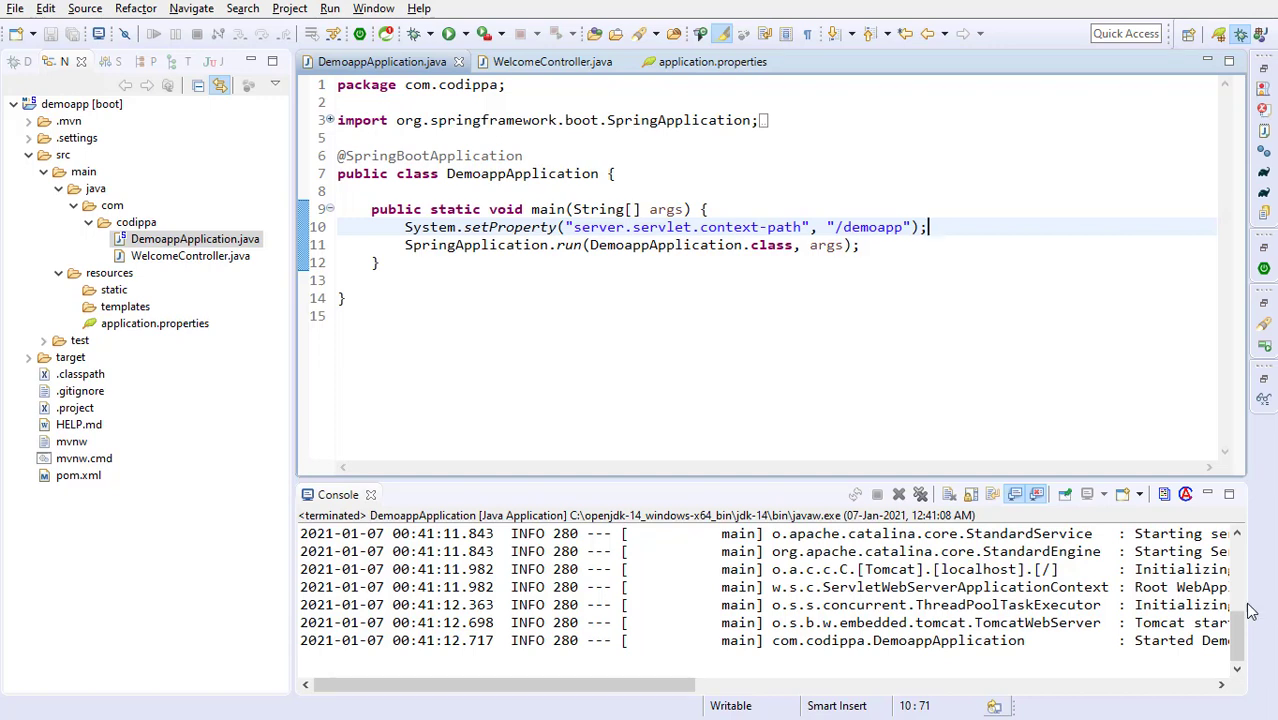
double_click(597, 227)
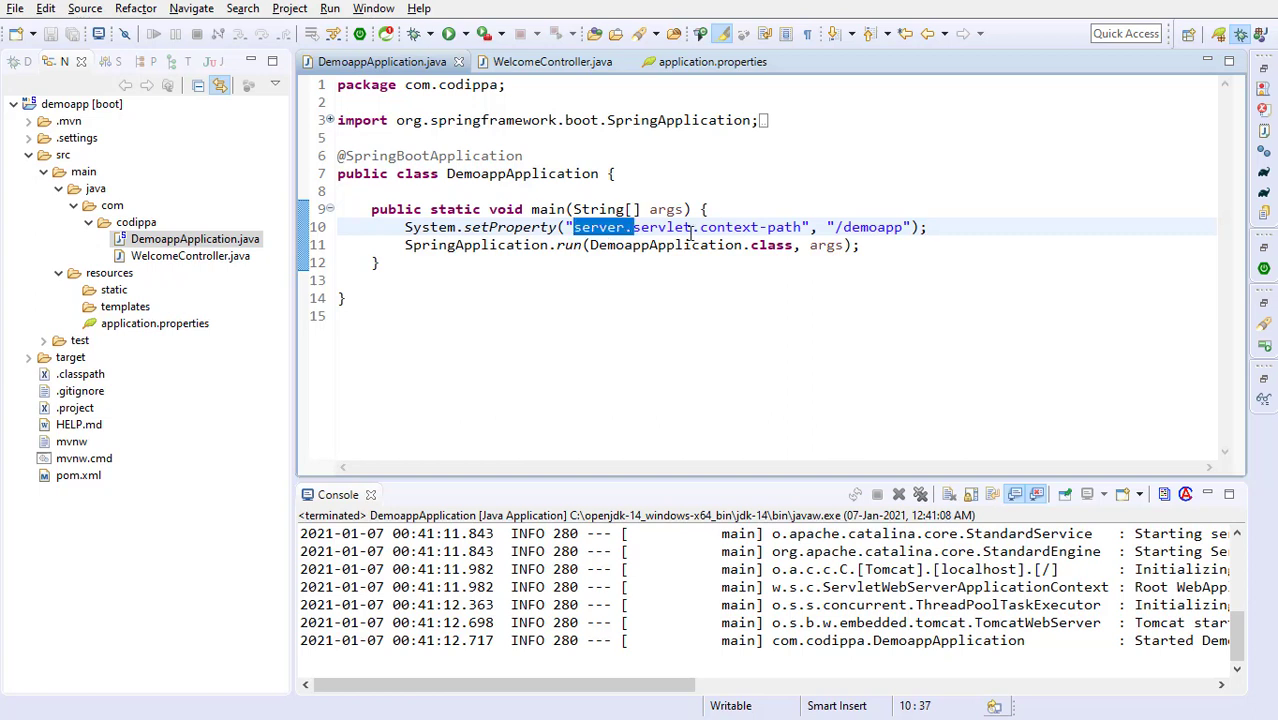
key("ctrl+/")
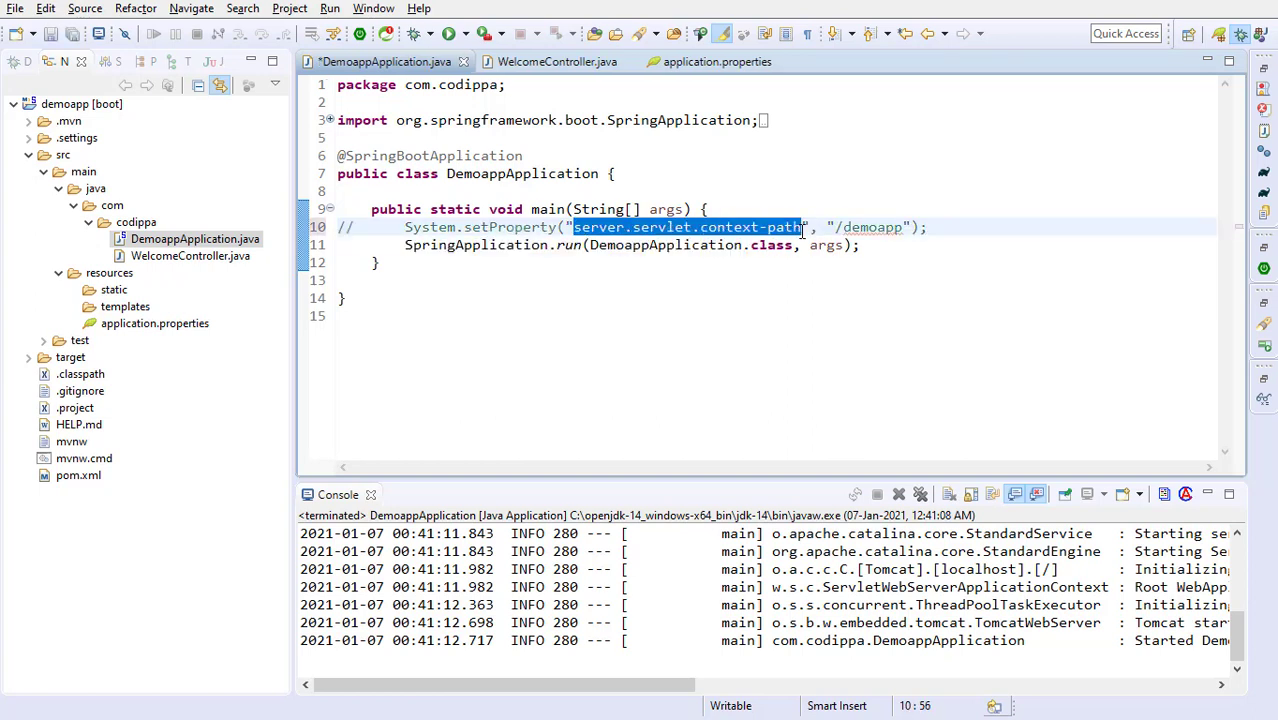
right_click(700, 226)
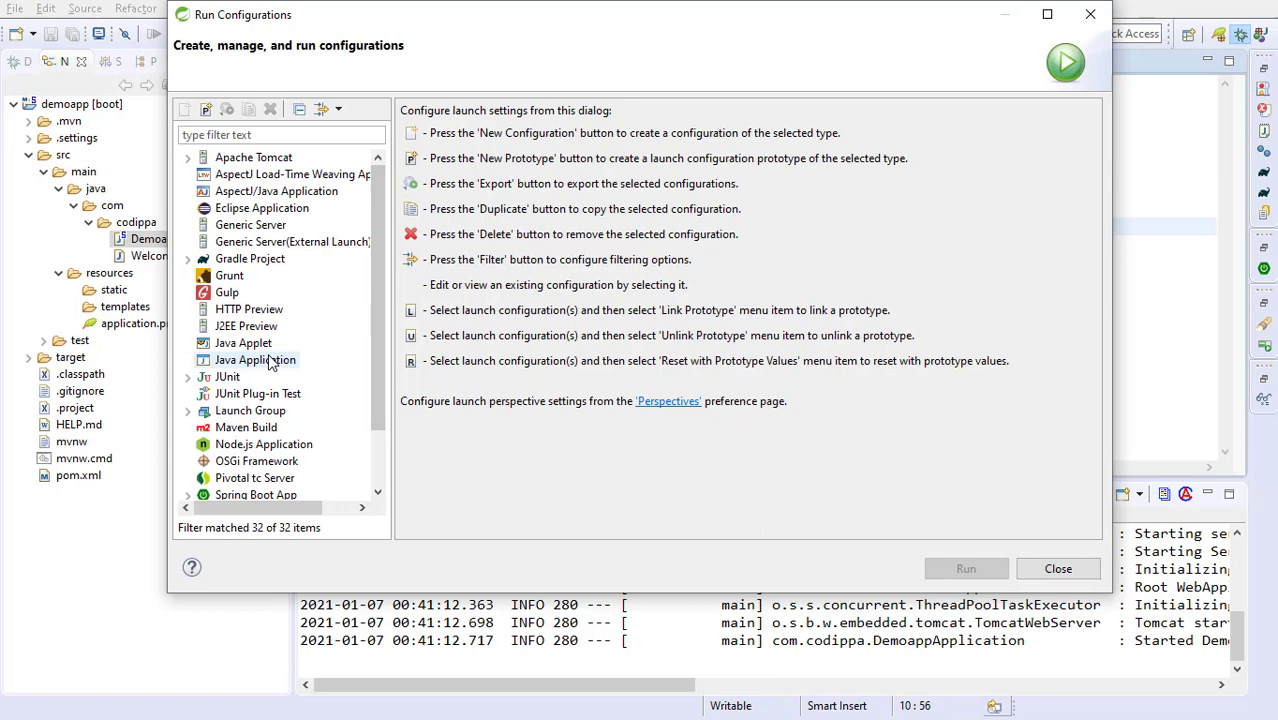
Enter -Dserver.servlet.context-path=/demoapp as a VM argument in the DemoappApplication run configuration.
left_click(255, 359)
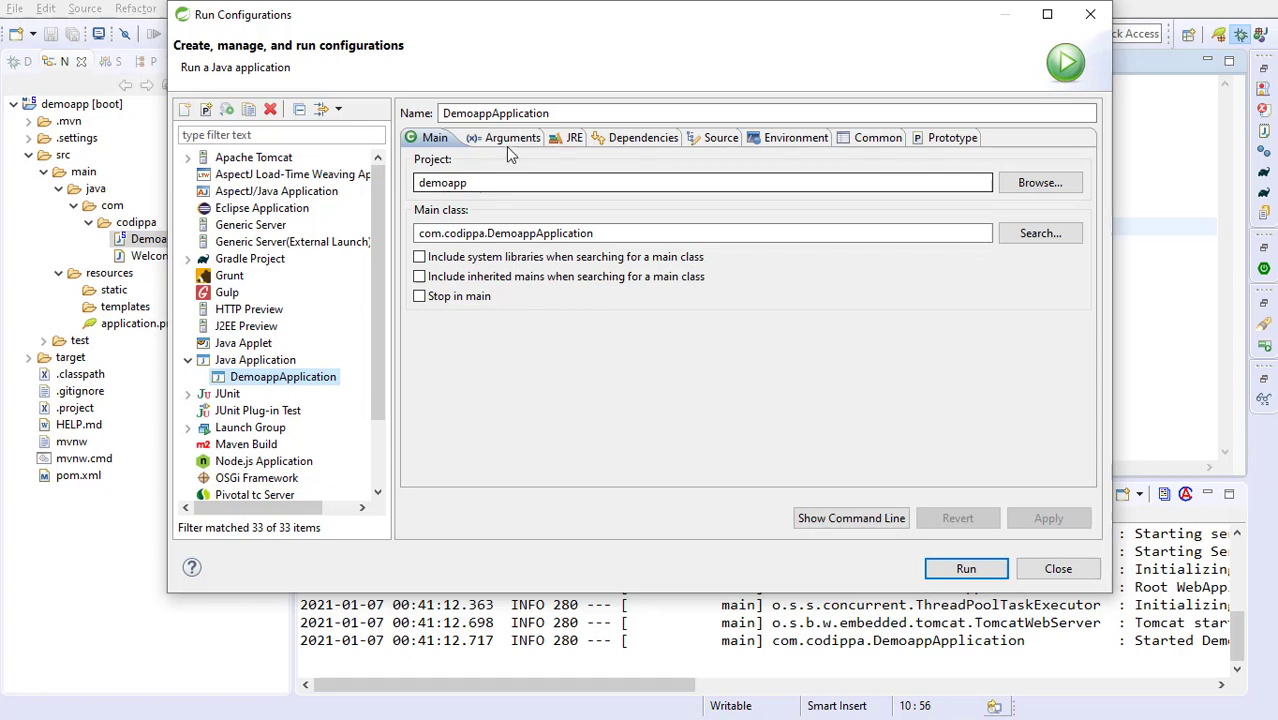
left_click(503, 137)
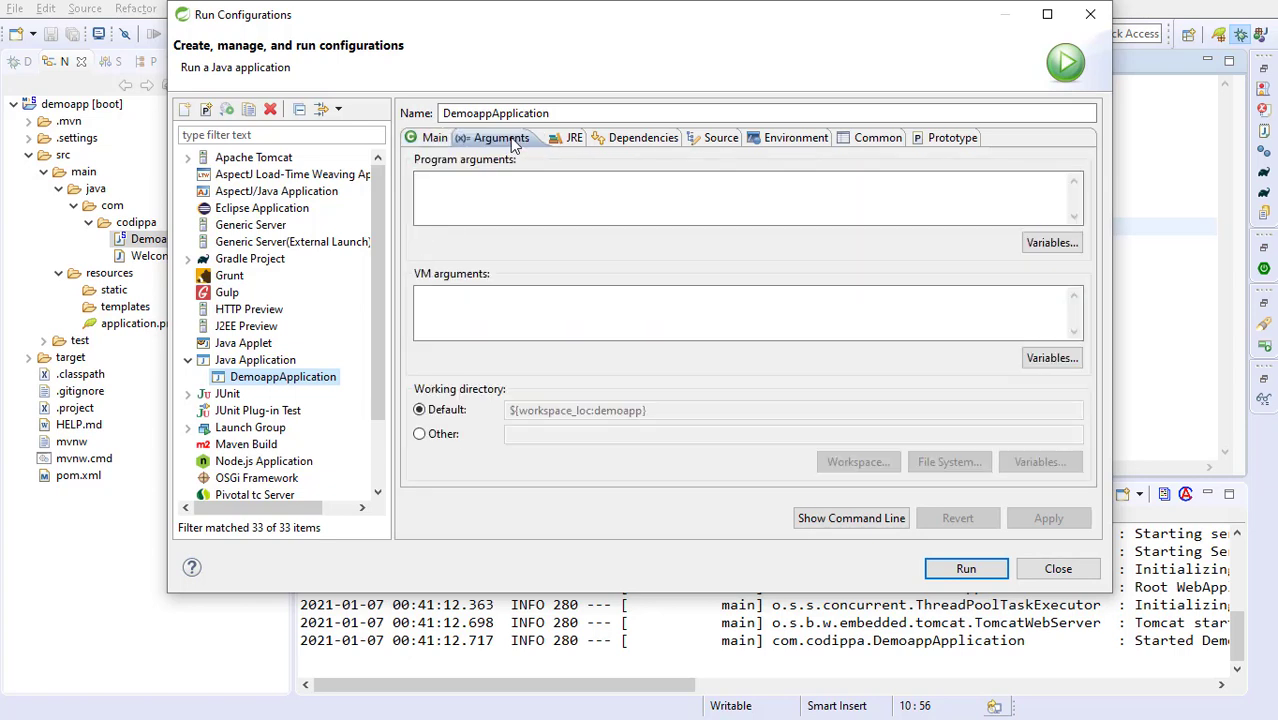
left_click(600, 310)
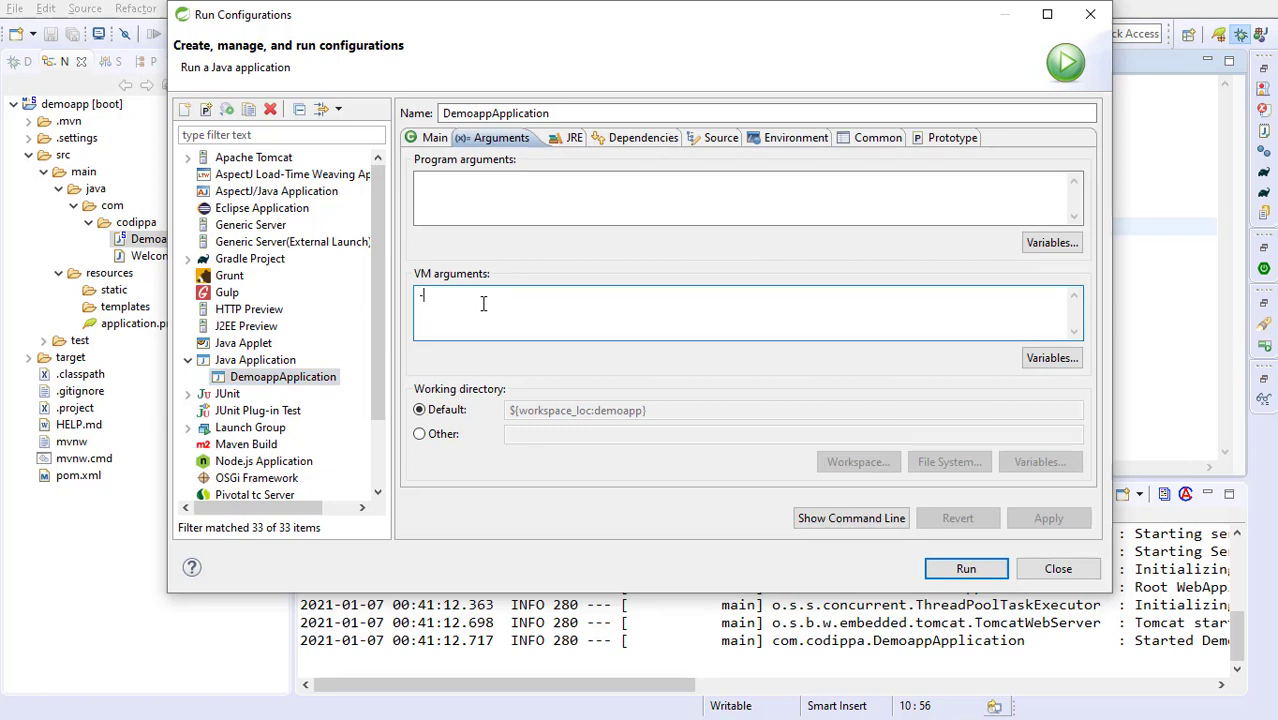
type("-Dserver.servlet.context-path")
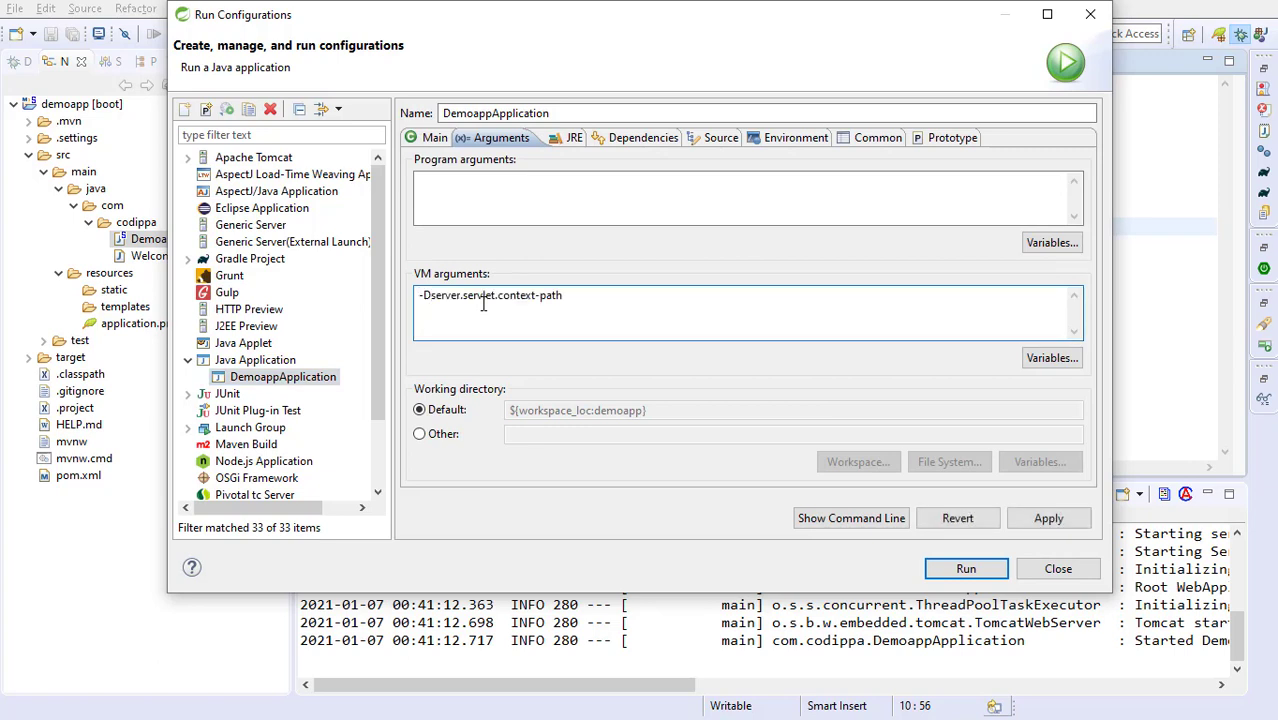
type("=/")
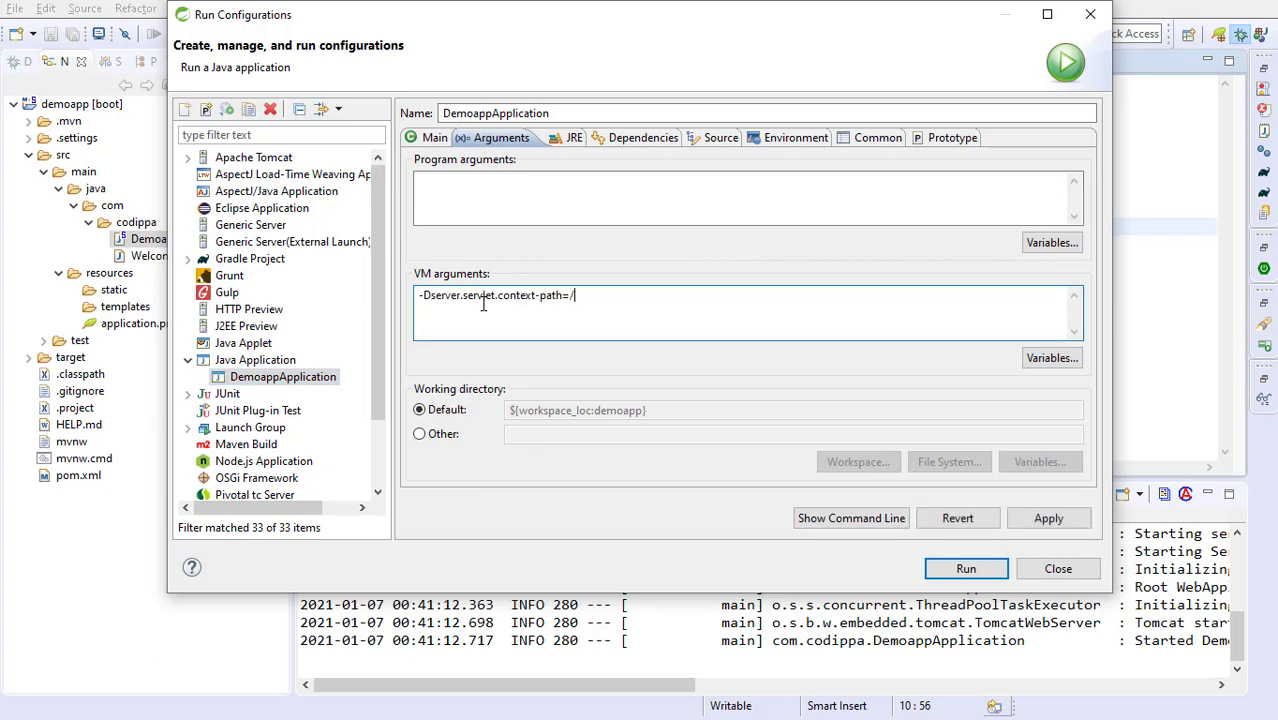
type("demoapp")
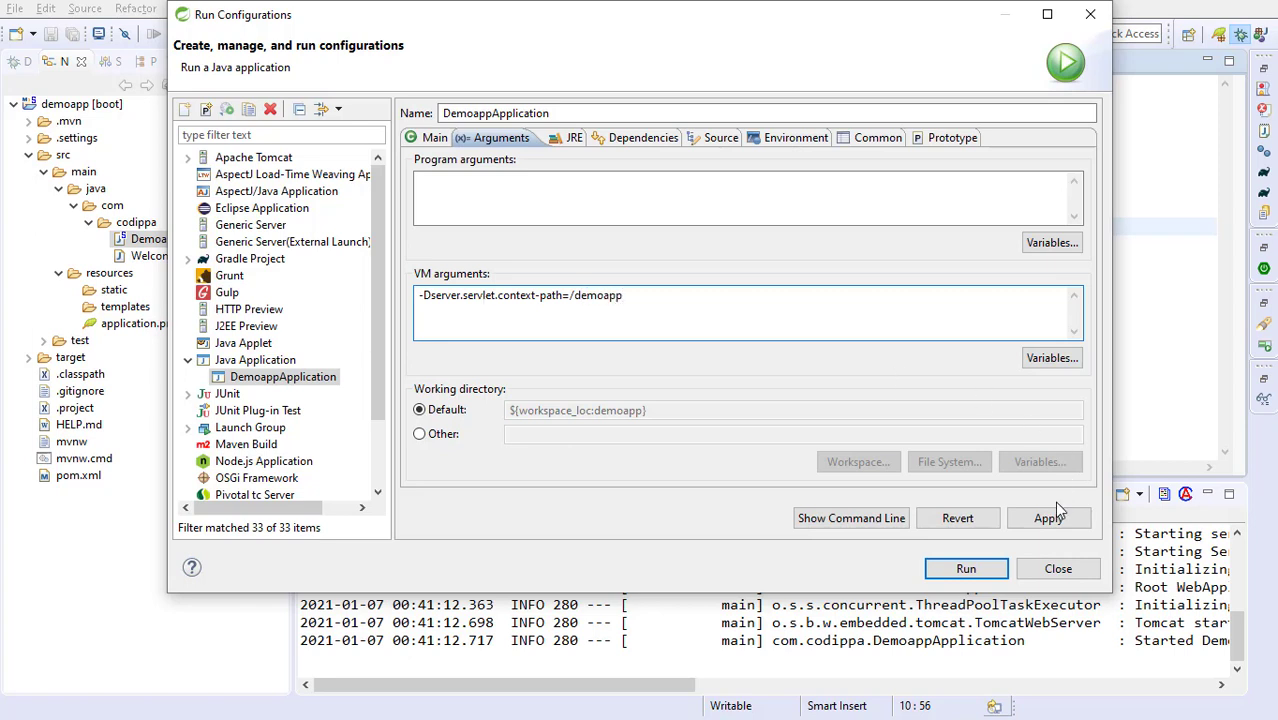
Apply the configuration, run the app, and highlight the '/demoapp' log line.
left_click(1048, 518)
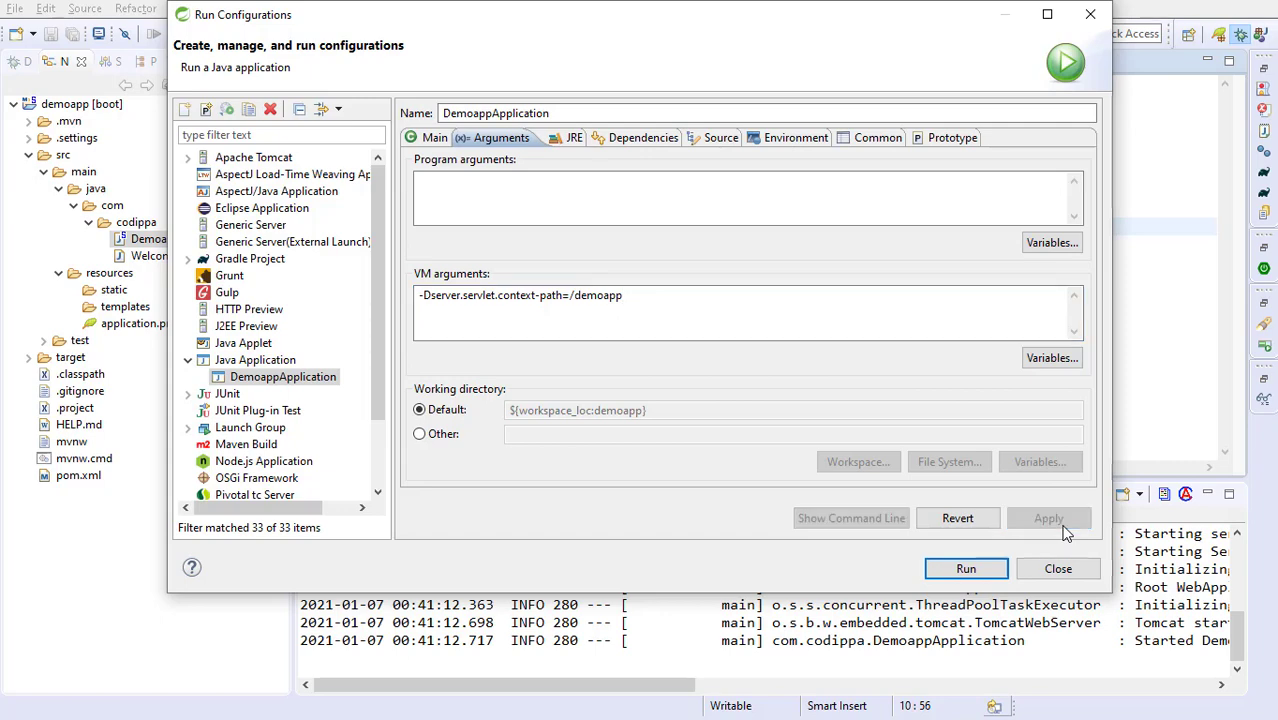
left_click(965, 568)
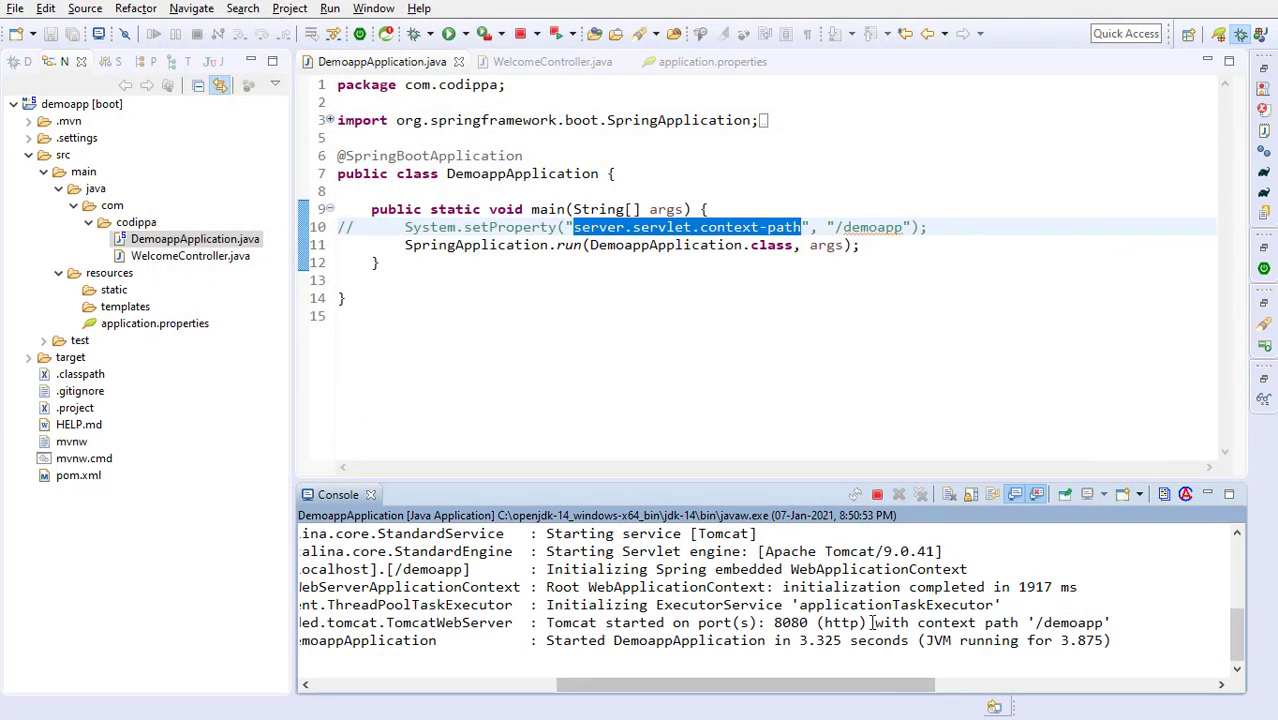
left_click_drag(875, 622, 1110, 622)
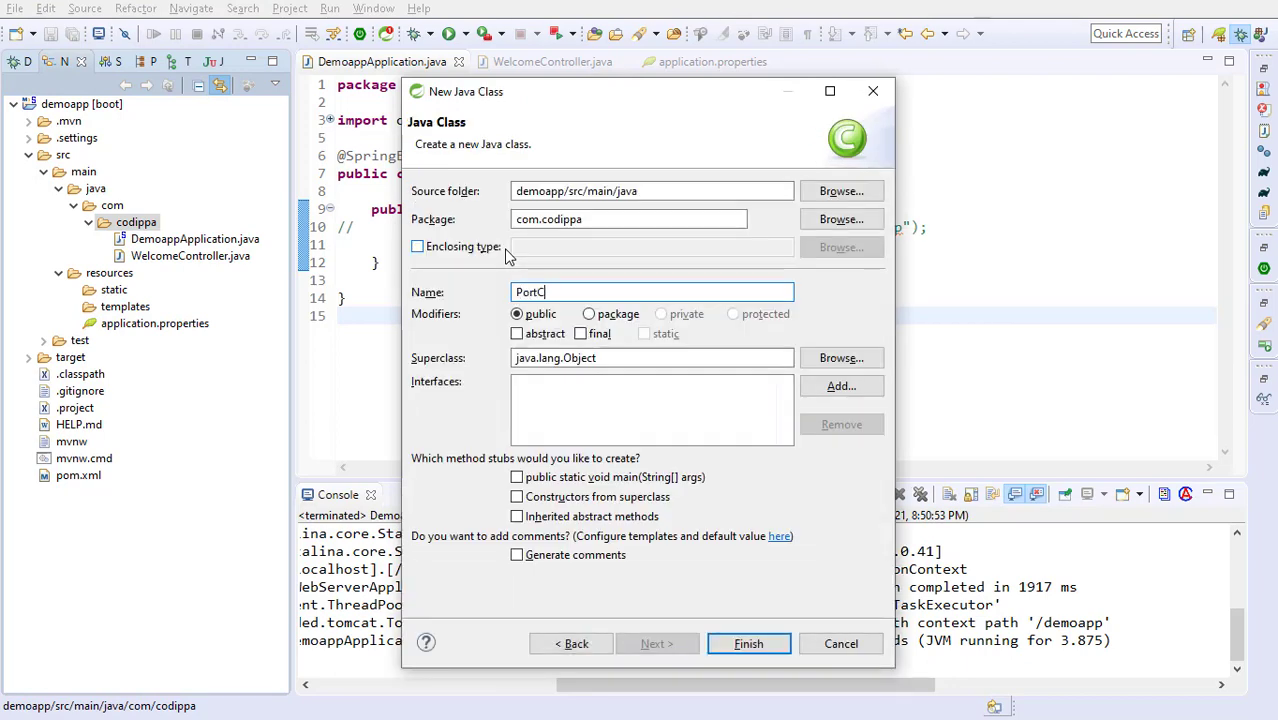
Name the new class PortCustomizer in com.codippa and place the cursor in its body.
type("ustomizer")
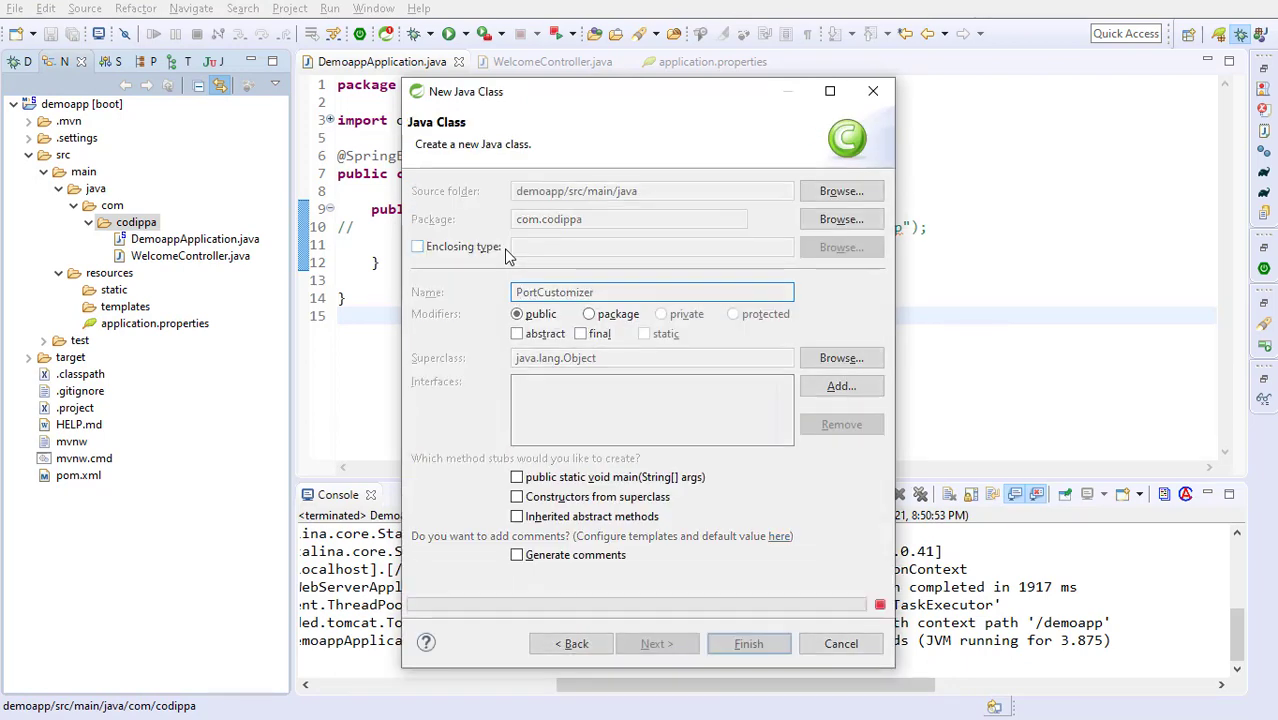
left_click(748, 643)
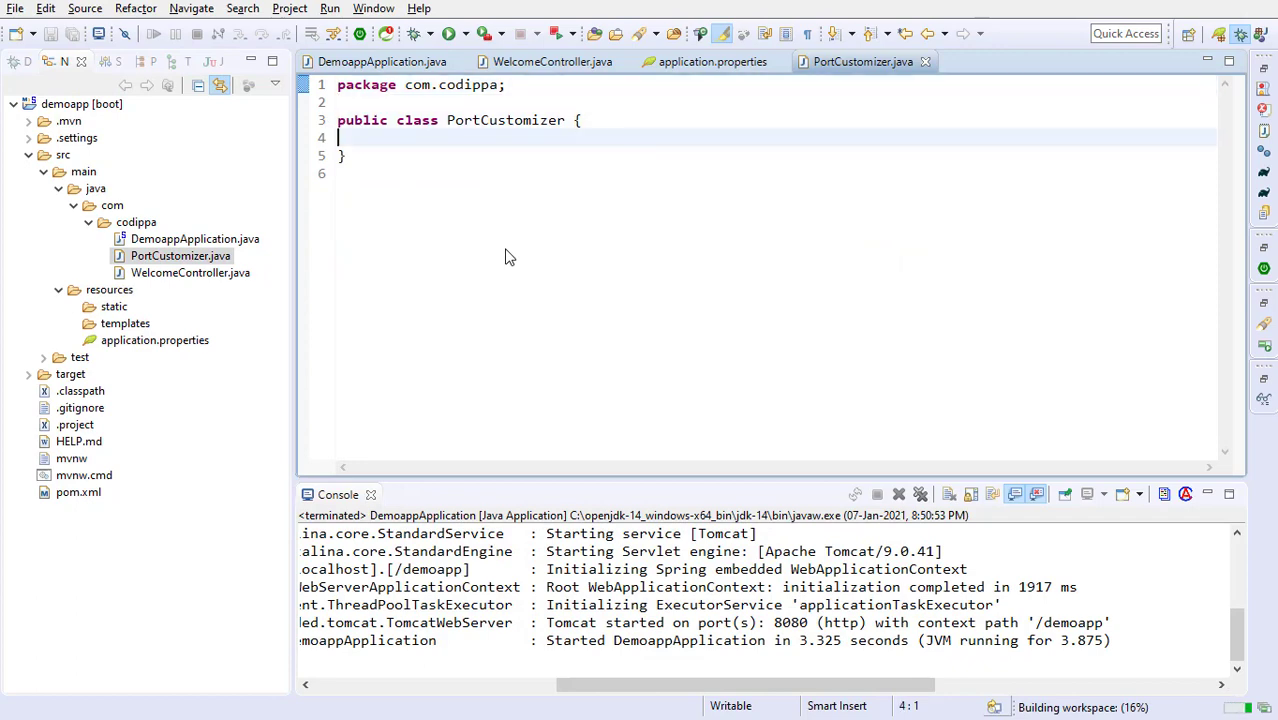
Write public customizePort() returning WebServerFactoryCustomizer<ConfigurableServletWebServerFactory> and begin 'return new Web'.
type("public WebServerFactoryCustomizer<WebServerFactory>")
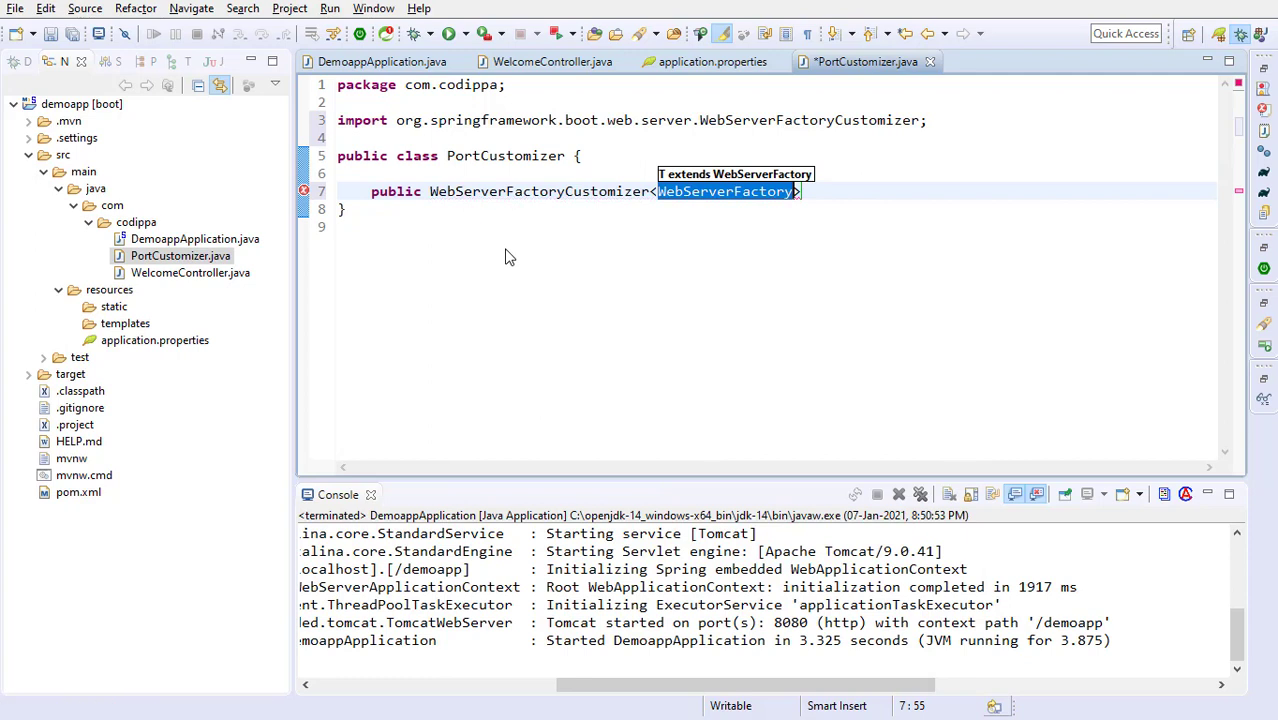
left_click(725, 191)
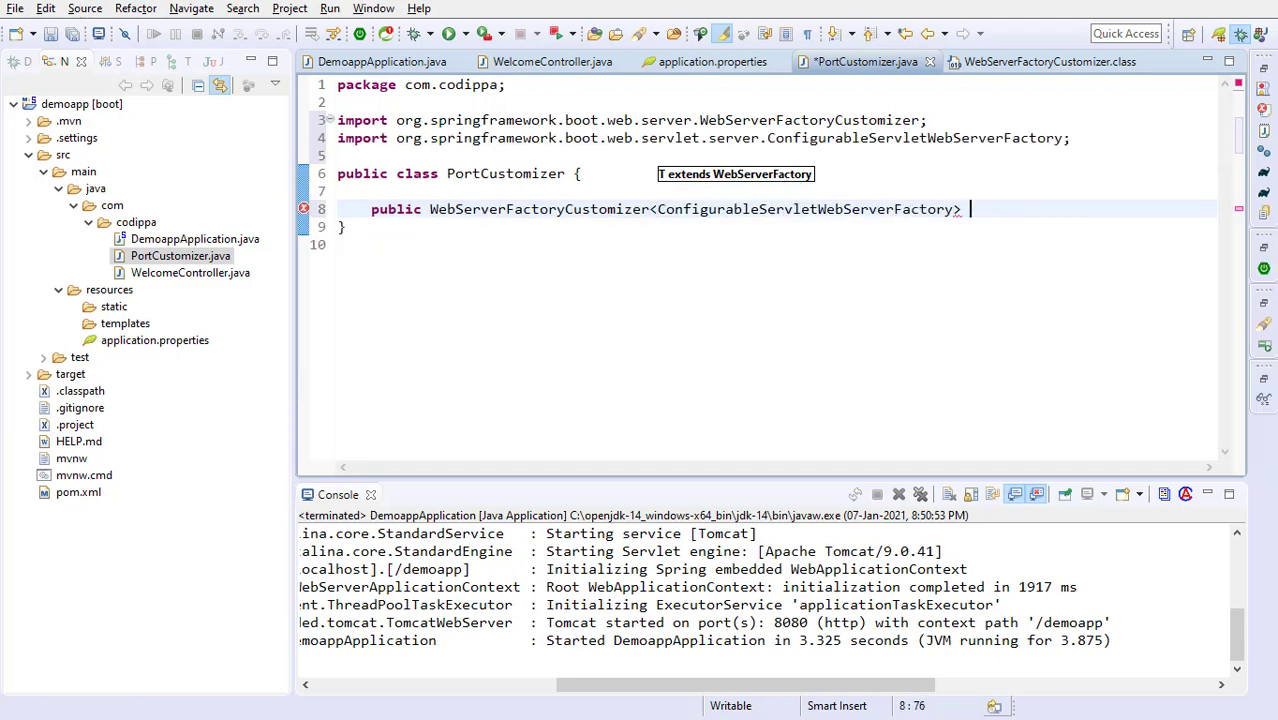
type("custom")
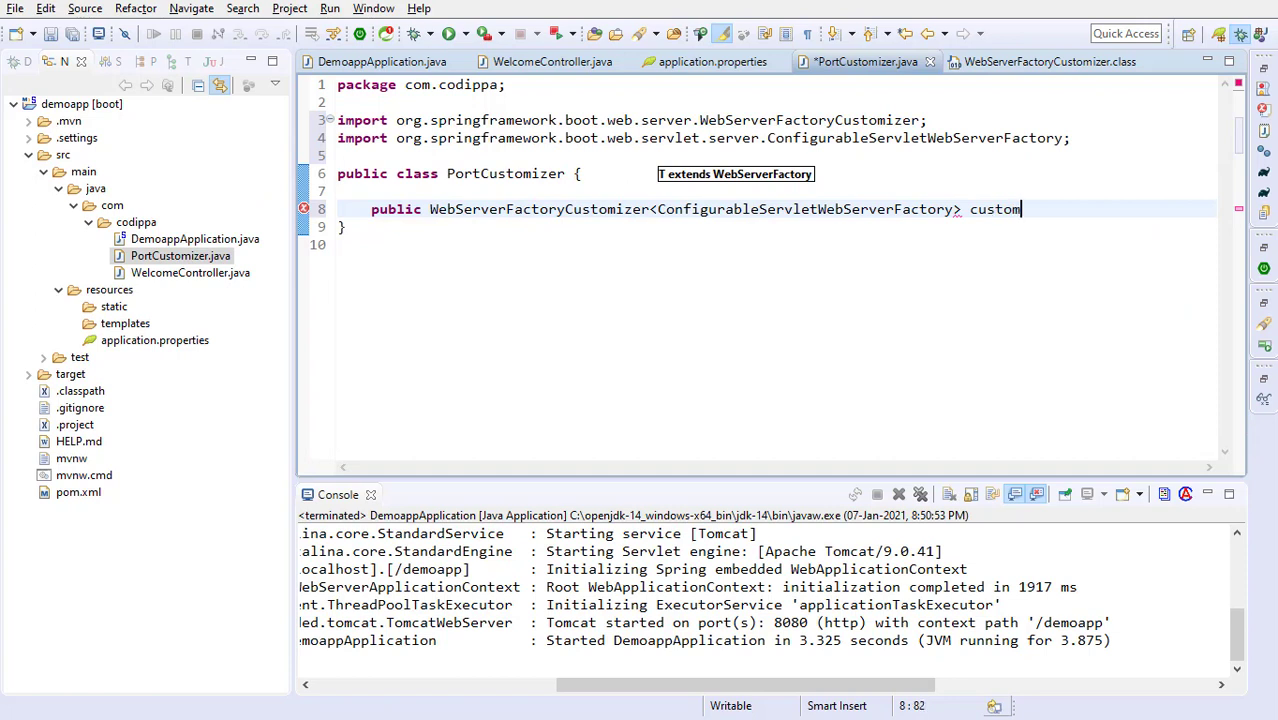
type("izePo")
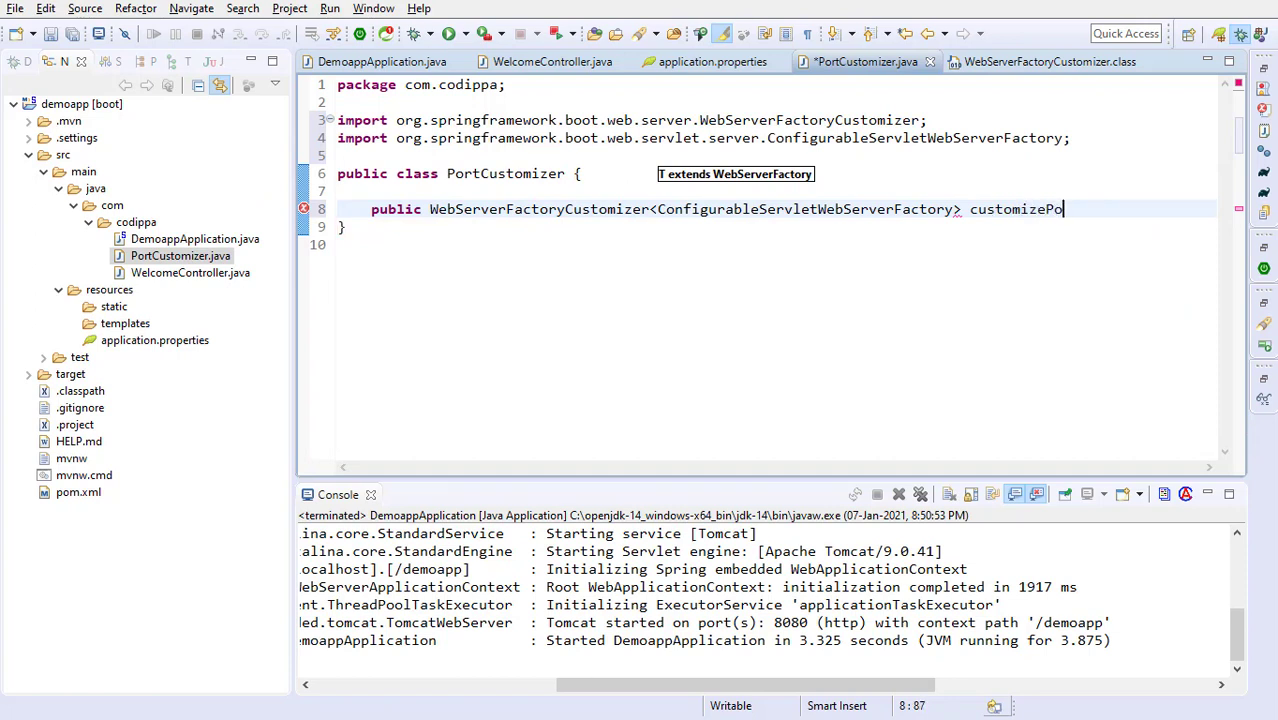
type("rt")
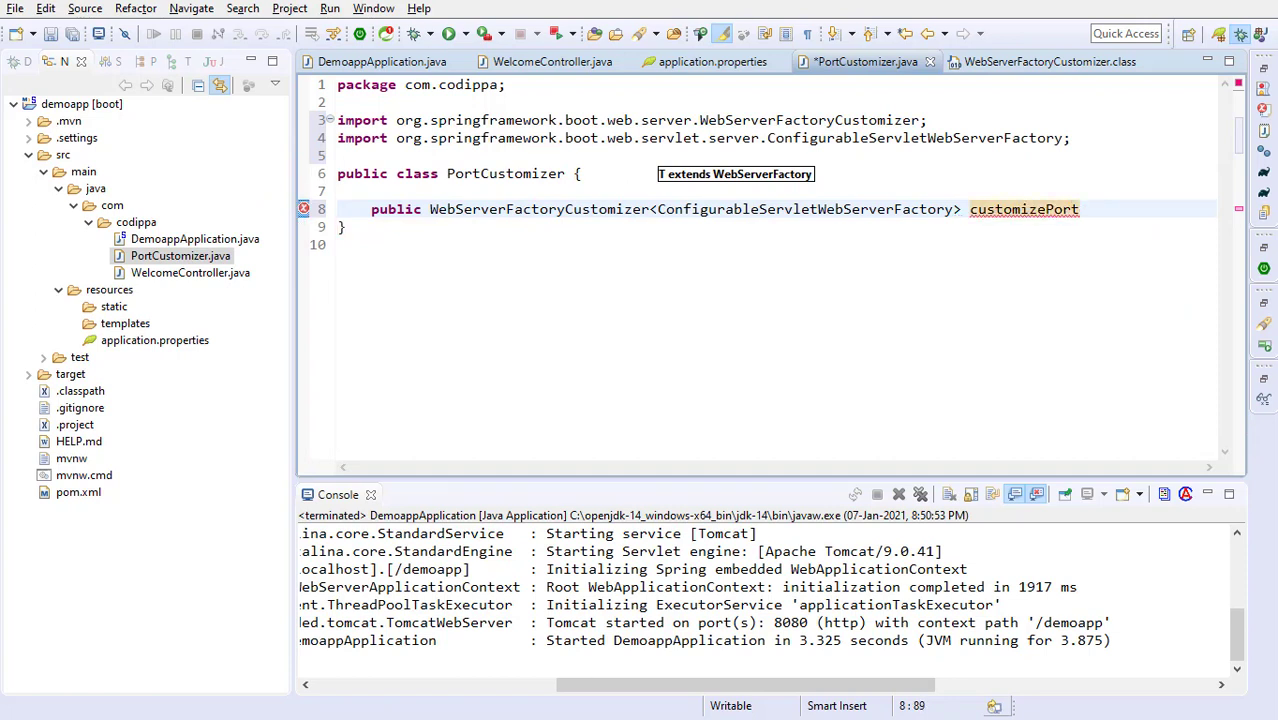
type("() {")
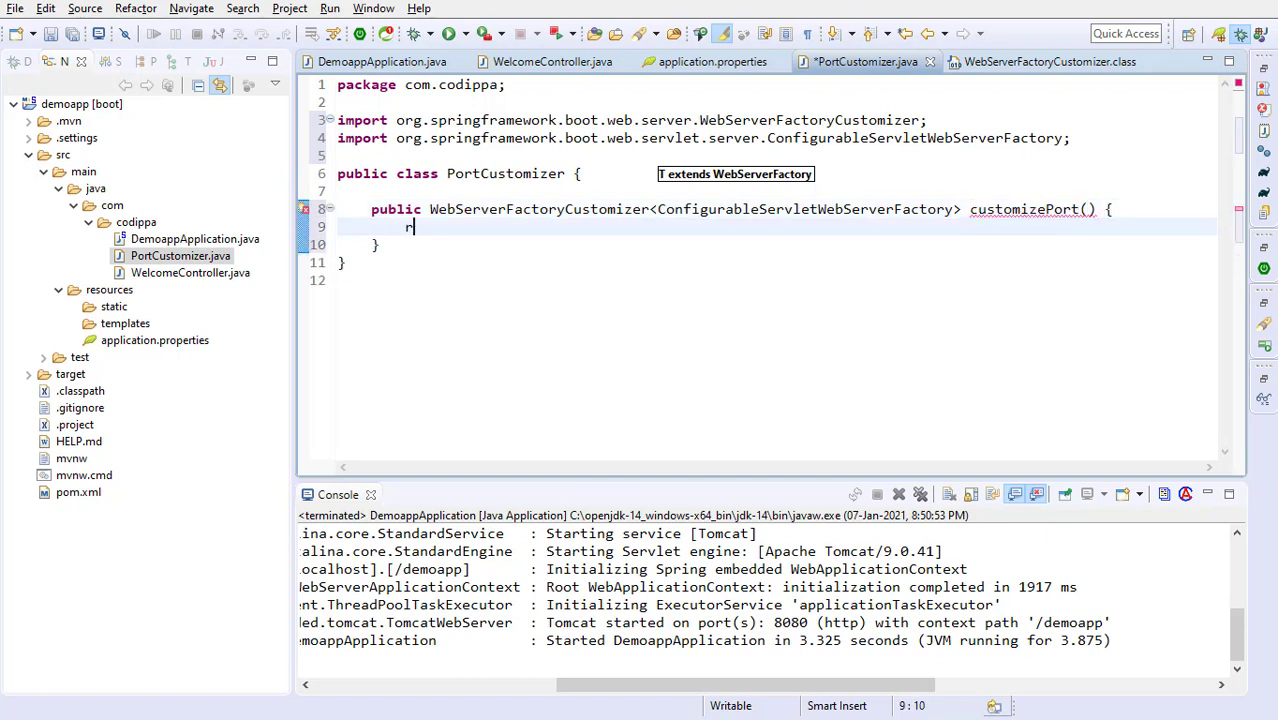
type("eturn new")
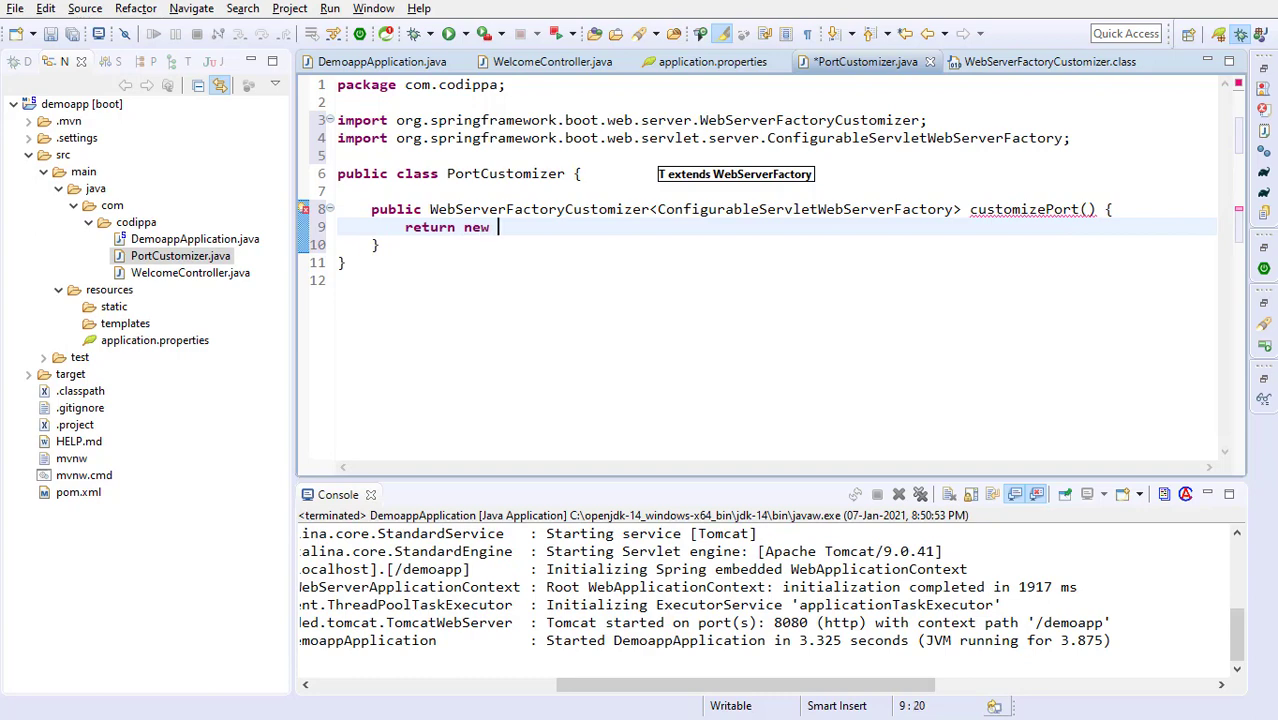
type("Web")
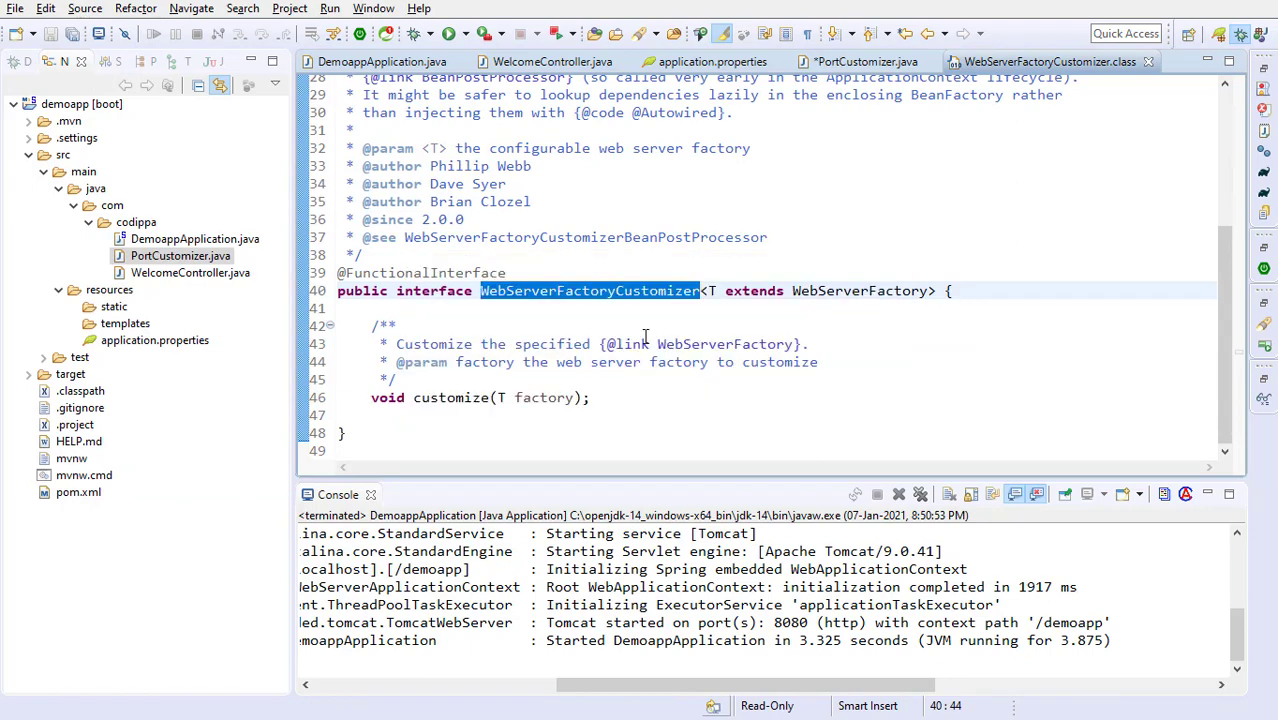
mouse_move(451, 397)
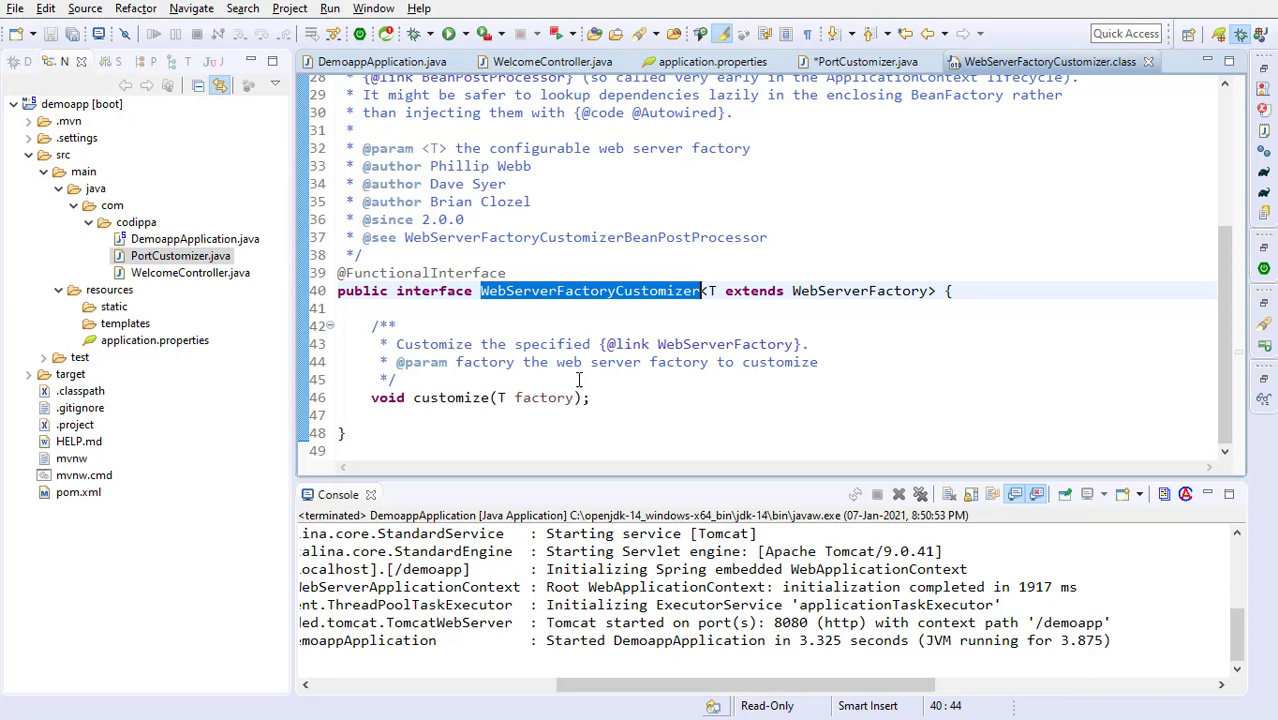
left_click(508, 397)
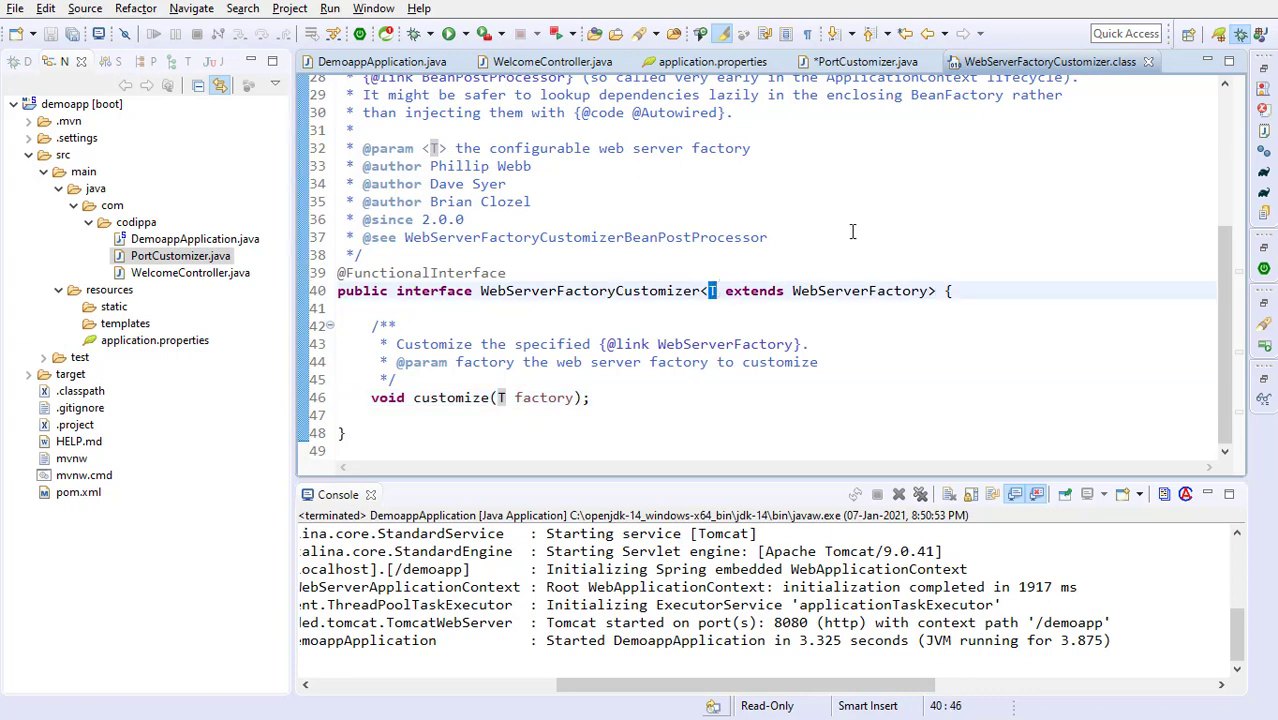
left_click(865, 61)
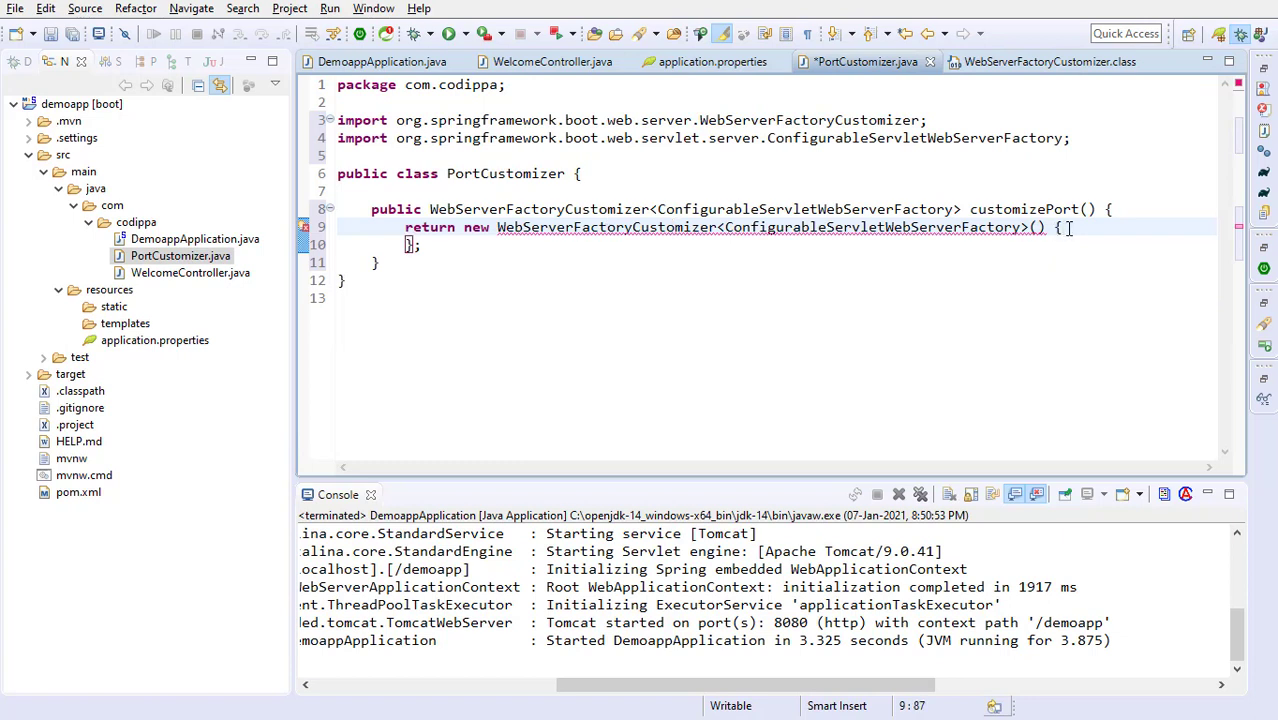
Add public customize(ConfigurableServletWebServerFactory factory) calling factory.setContextPath("/demoapp"), then save.
type("void customize(")
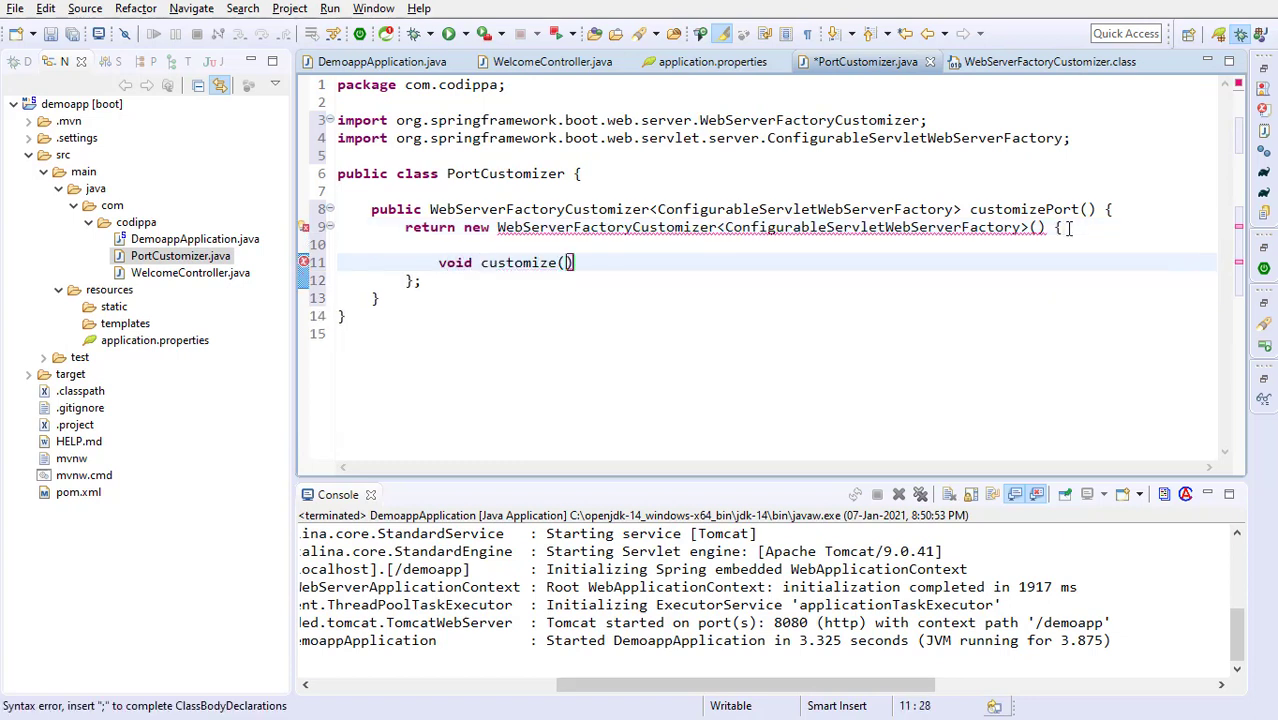
type("ConfigurableServletWebServerFactory factory")
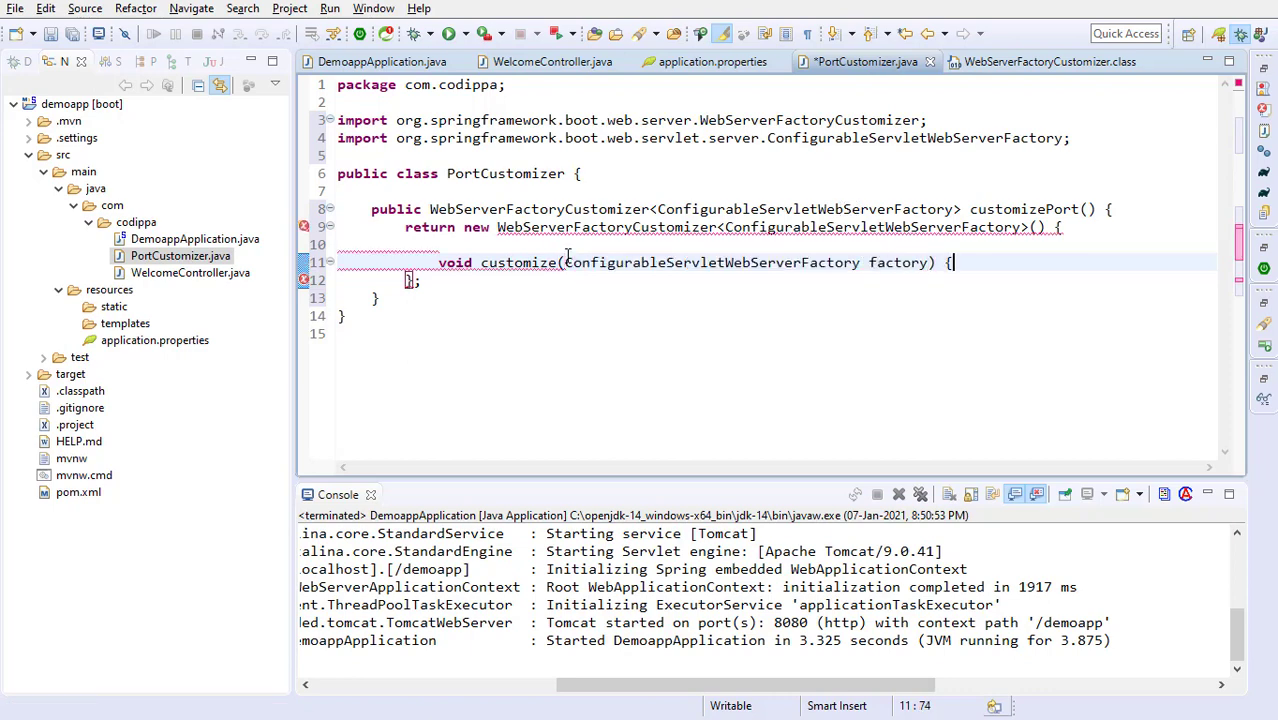
type("factory.setContextPath(\"/demoapp\");")
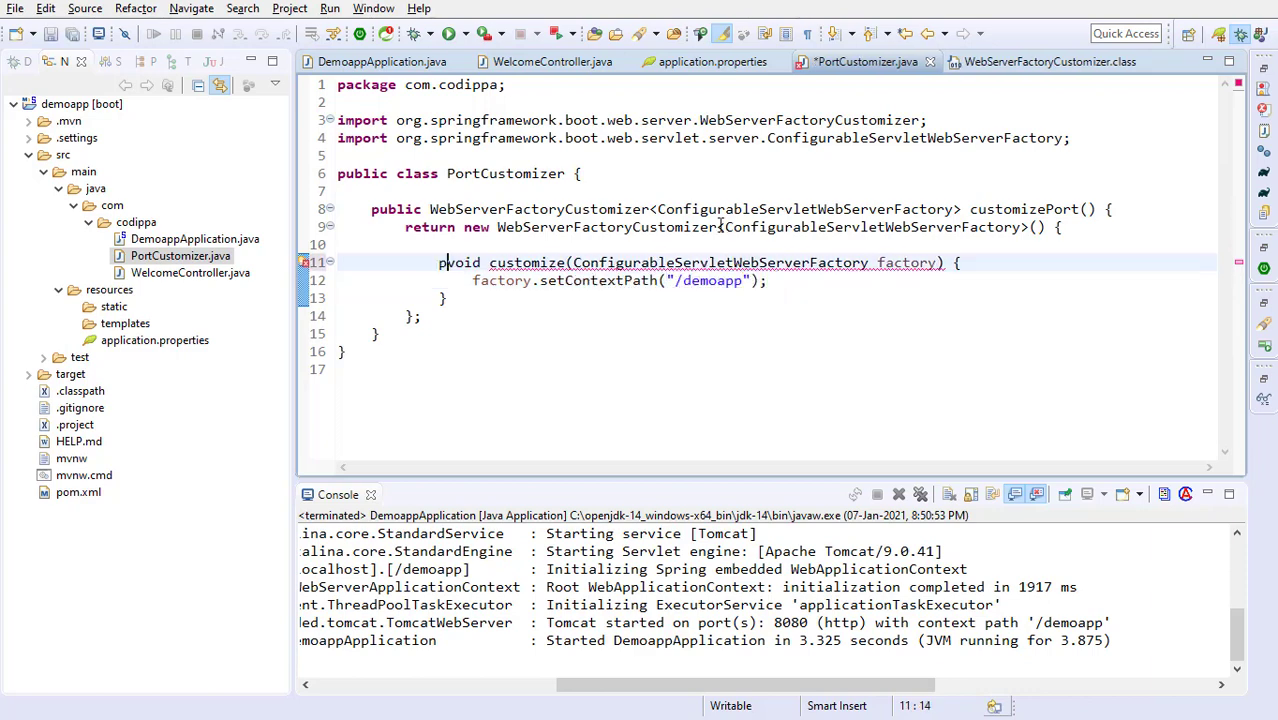
type("ublic")
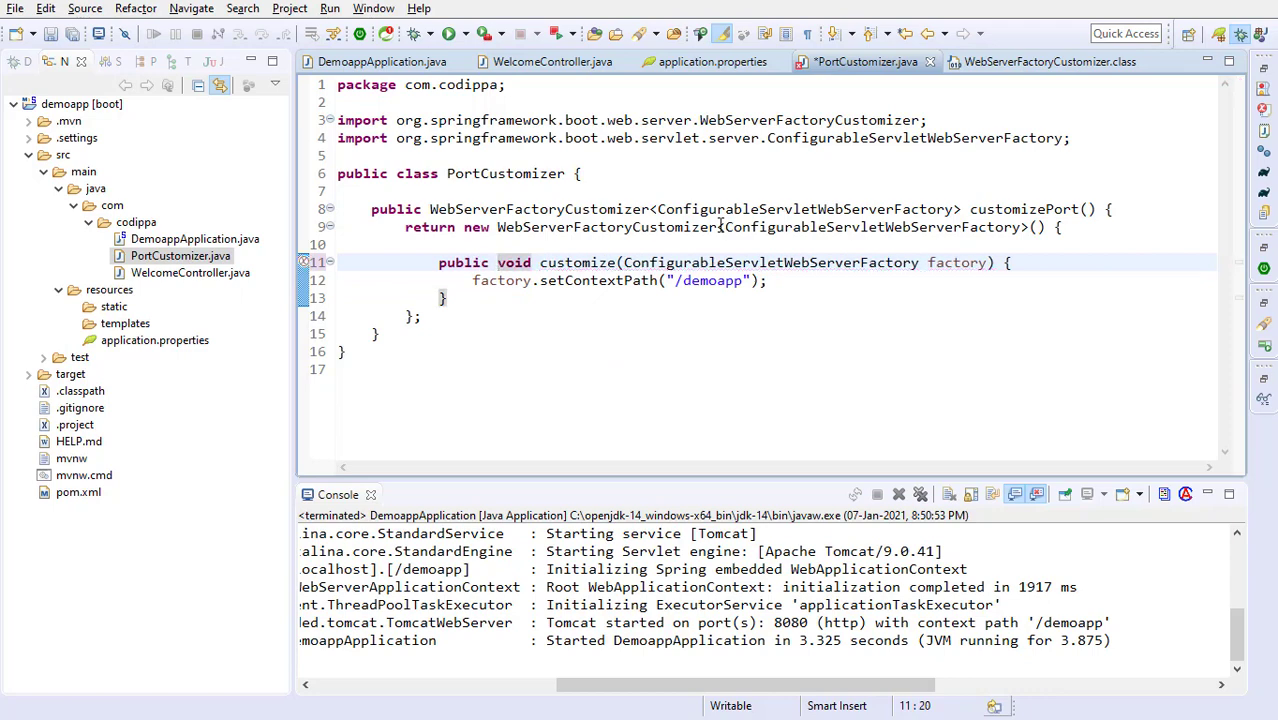
key("Ctrl+s")
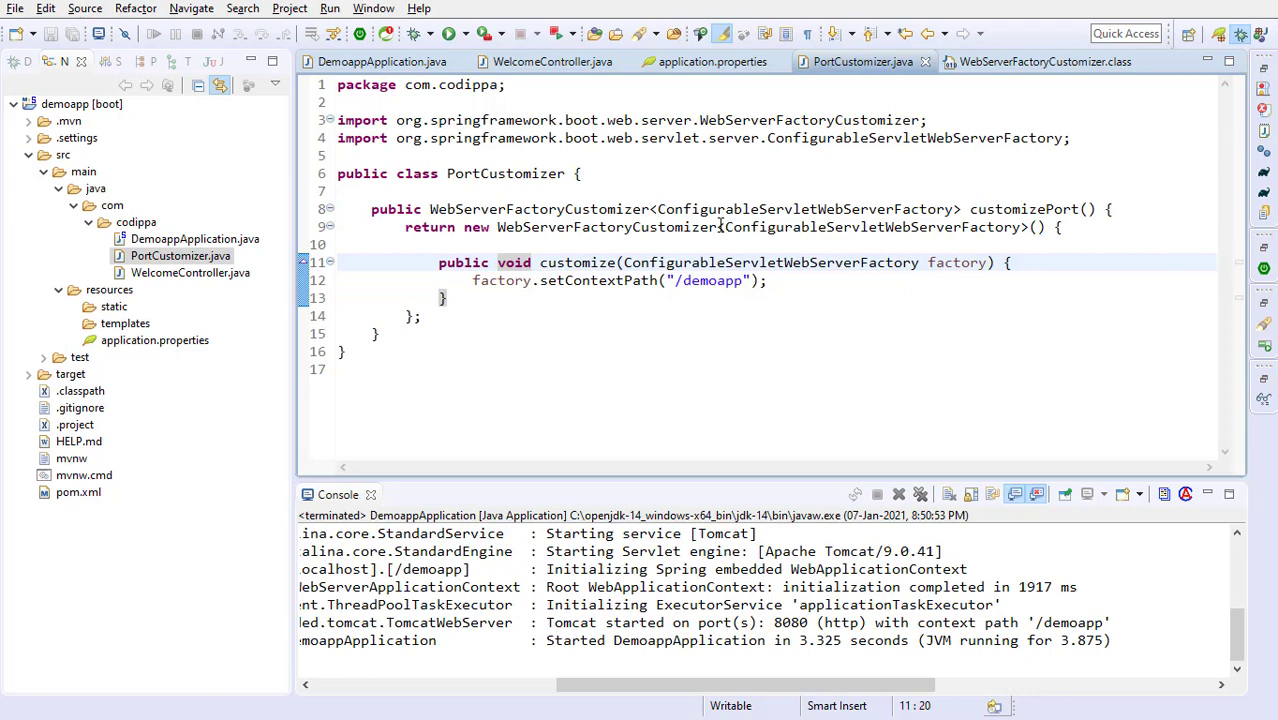
type("@")
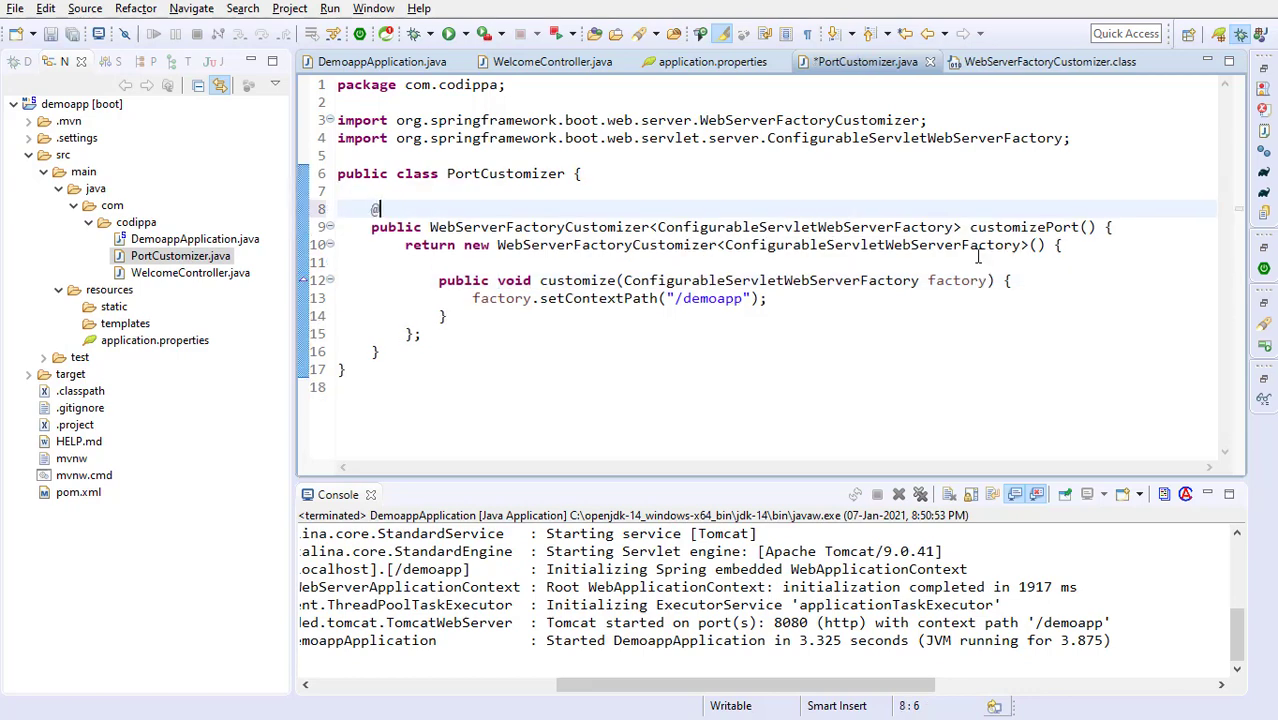
type("Bean")
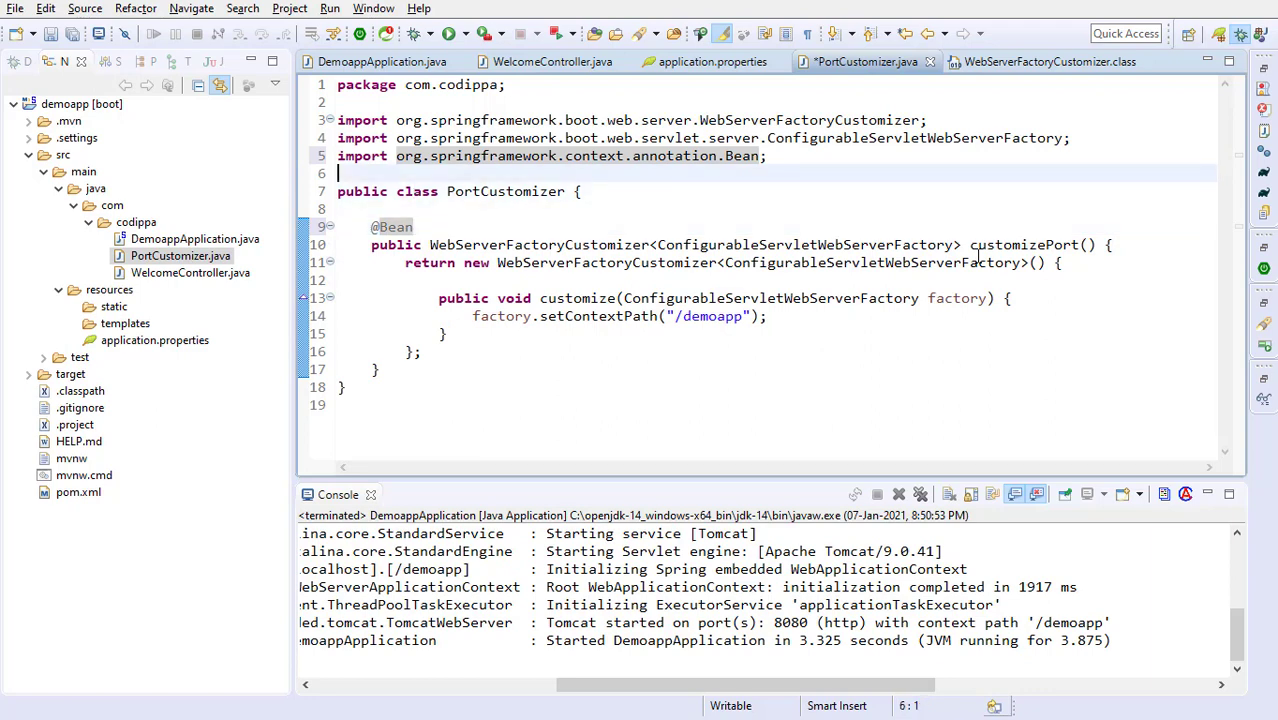
type("@Configuration")
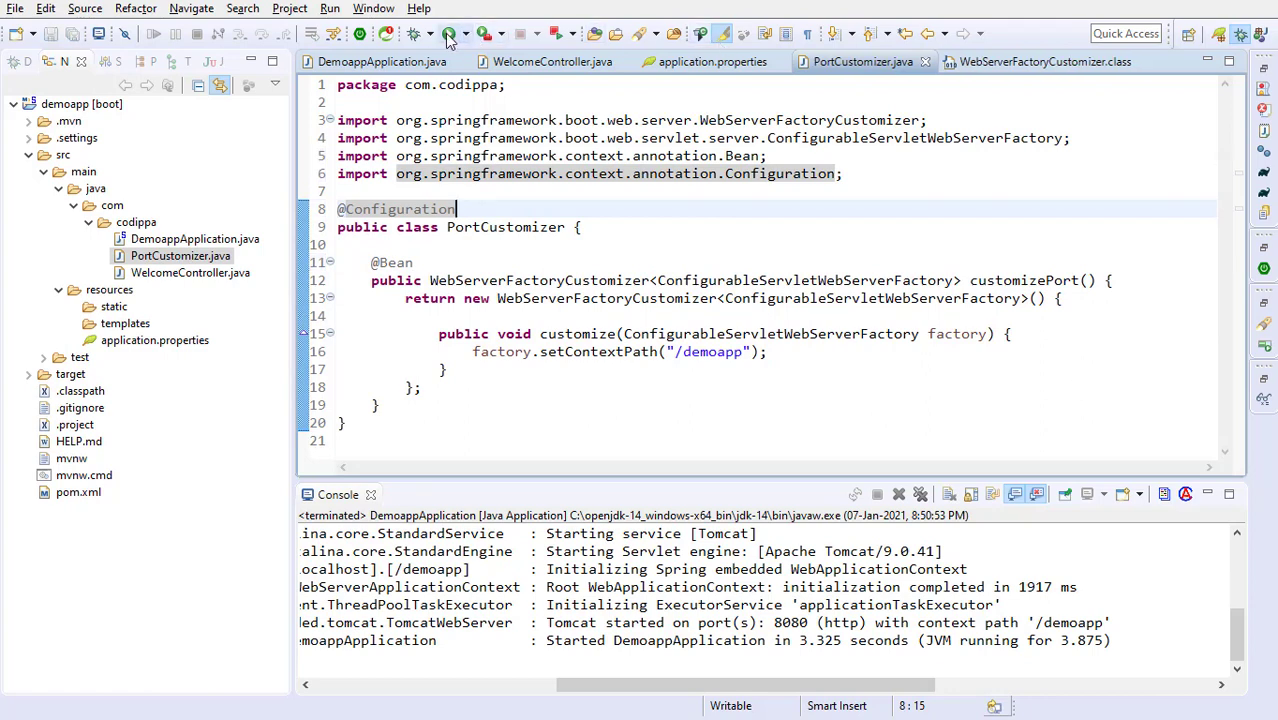
Relaunch DemoappApplication and check the console for Tomcat starting under /demoapp.
left_click(451, 33)
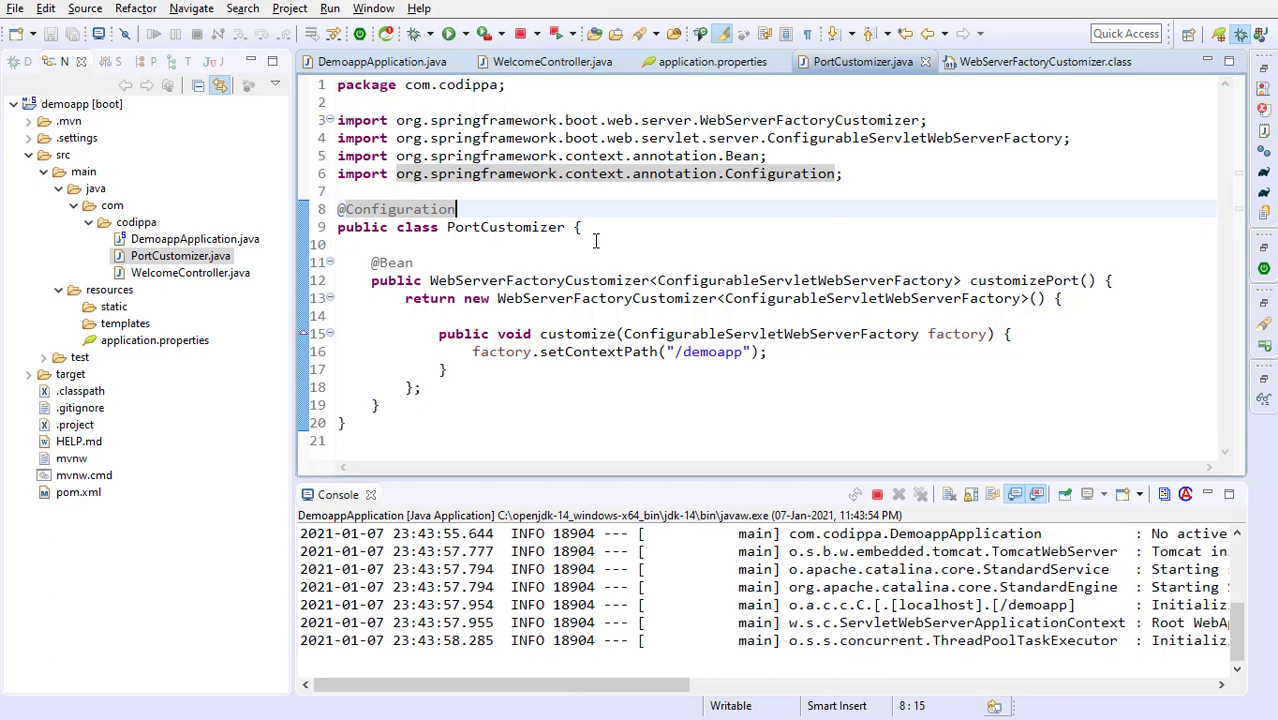
scroll("down", 3)
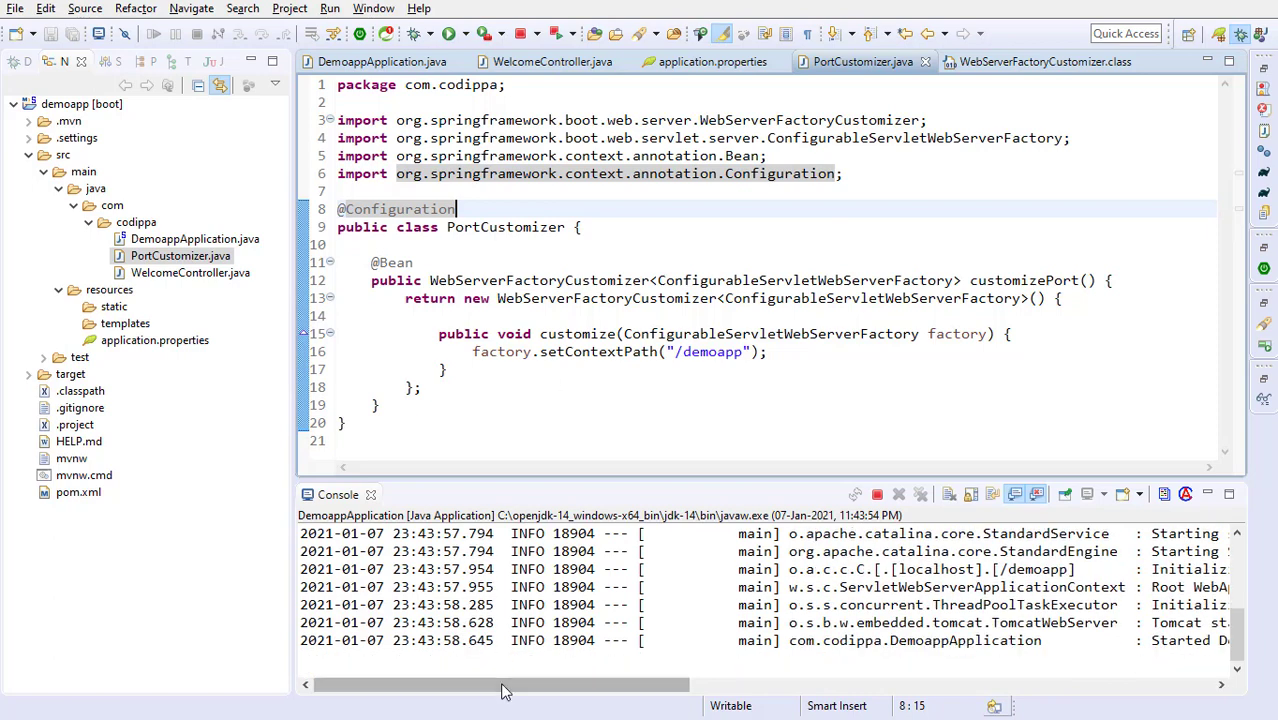